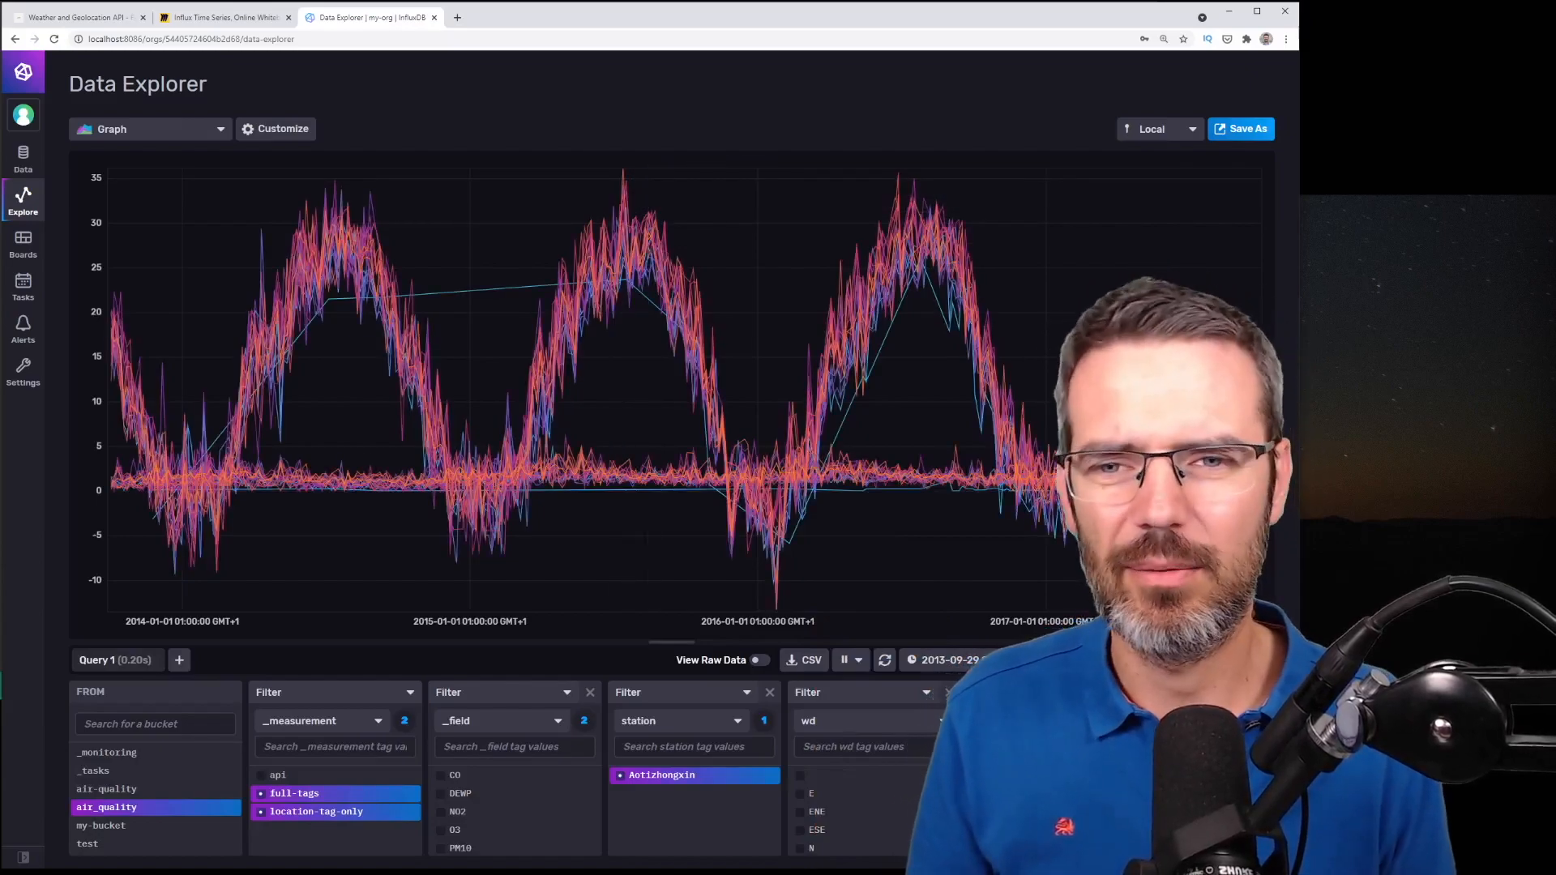
mouse_move(591, 291)
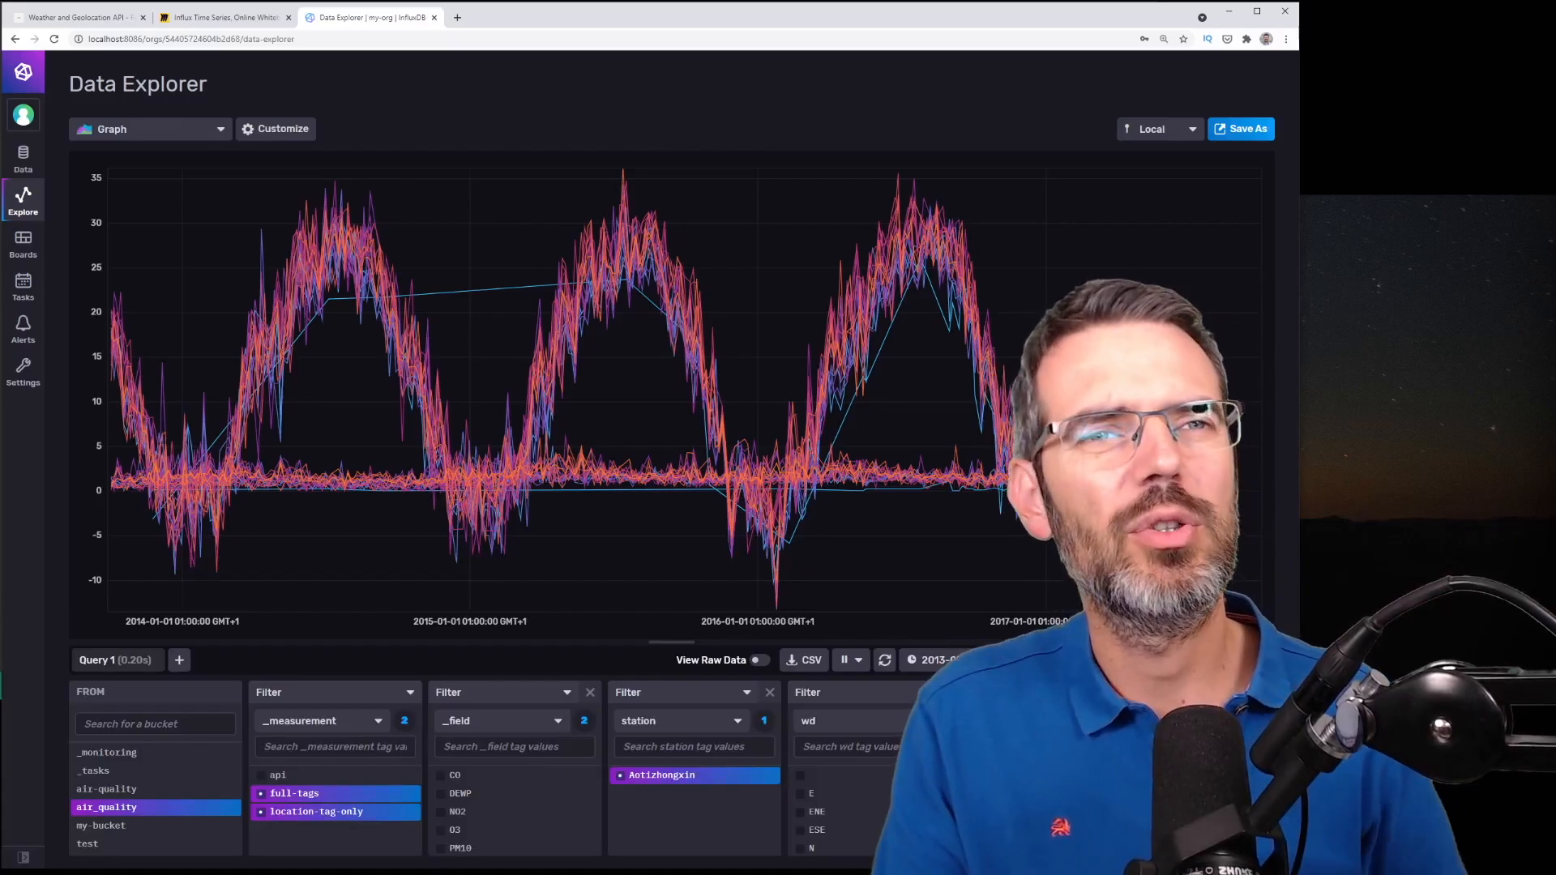
Show the WeatherAPI Realtime API field table, then bring up the open-windows switcher.
left_click(77, 17)
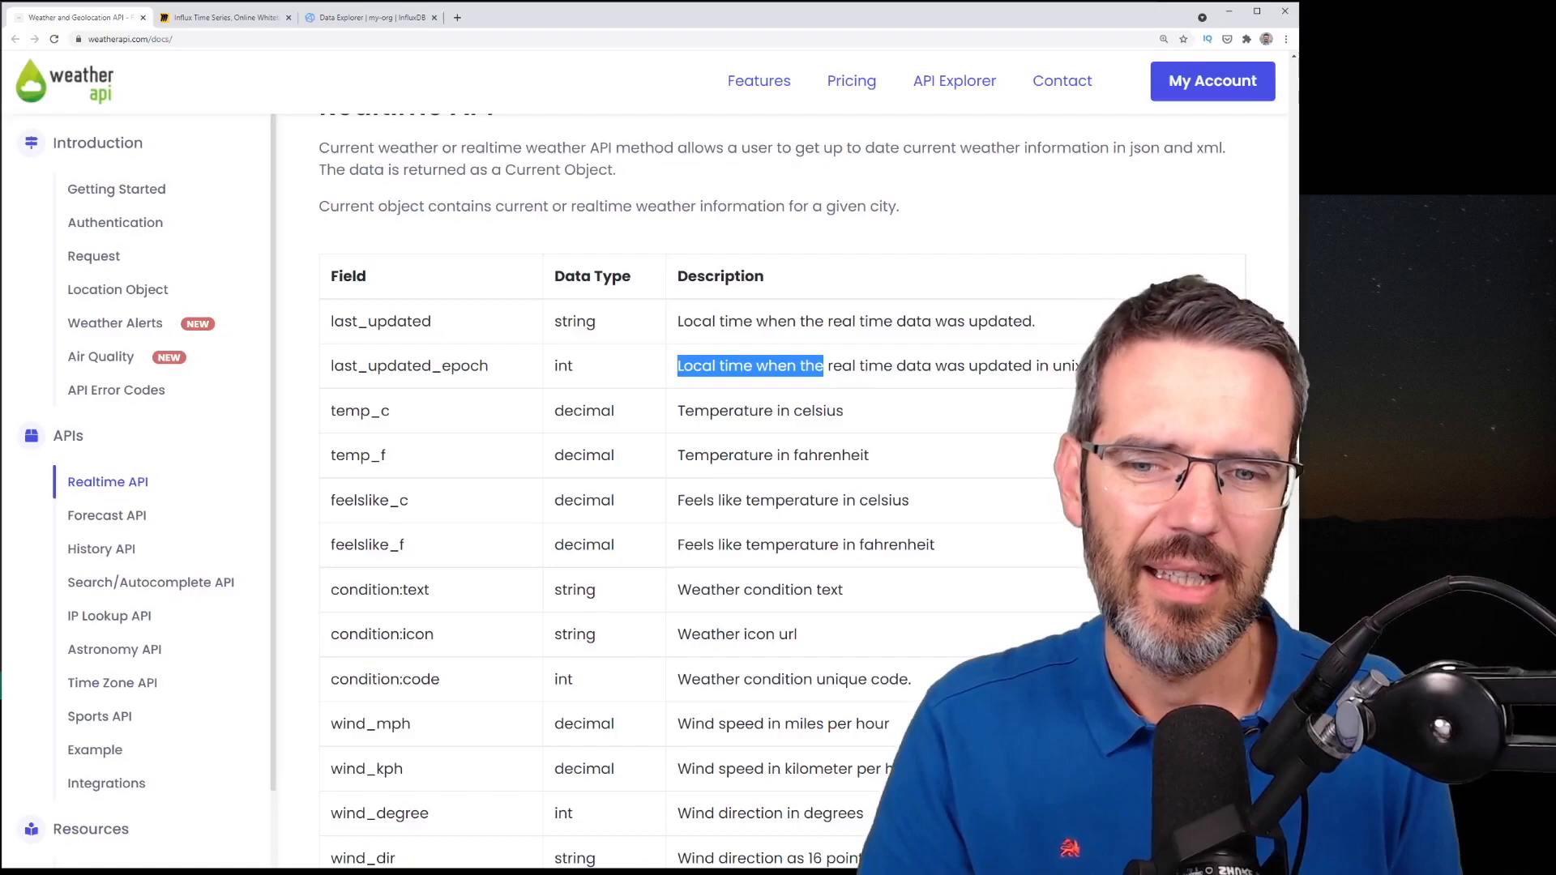
key("alt+tab")
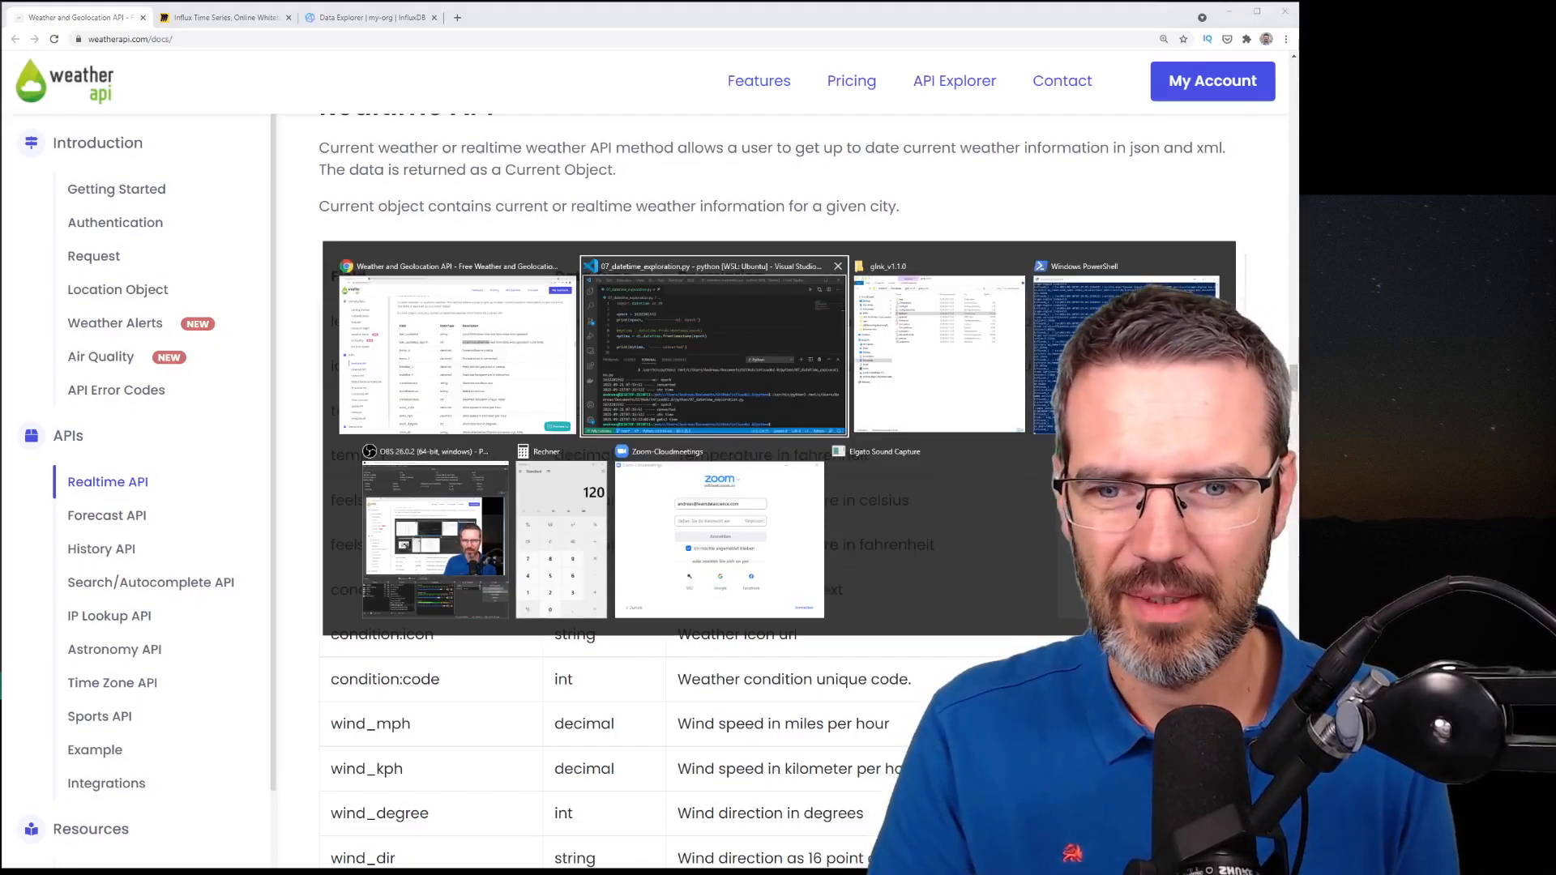
Switch to 07_datetime_exploration.py in VS Code and run it to print the time conversions.
left_click(716, 347)
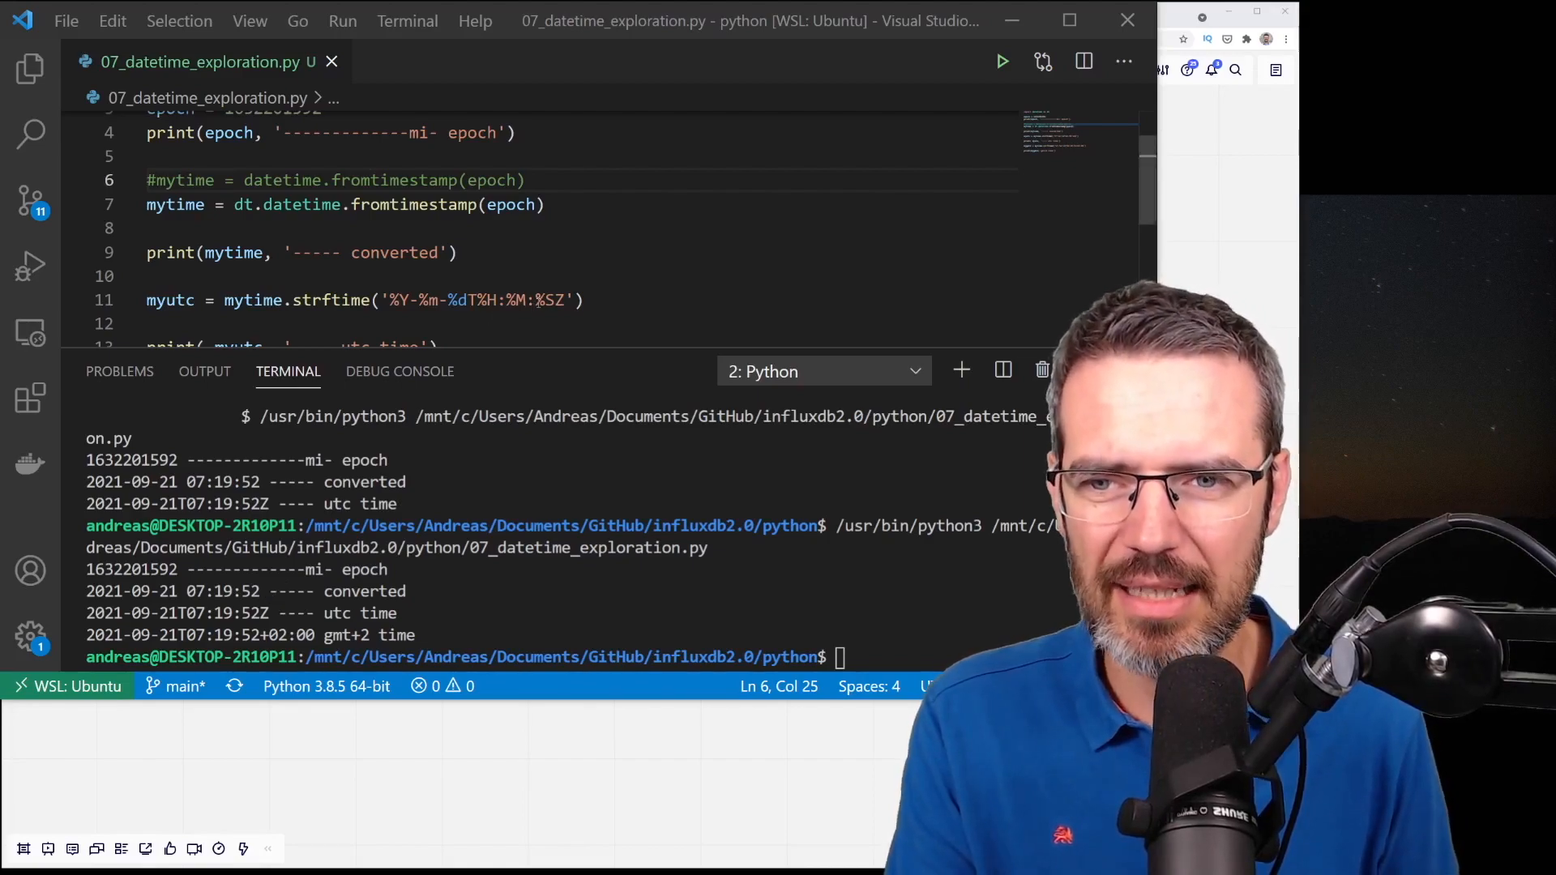
left_click(560, 300)
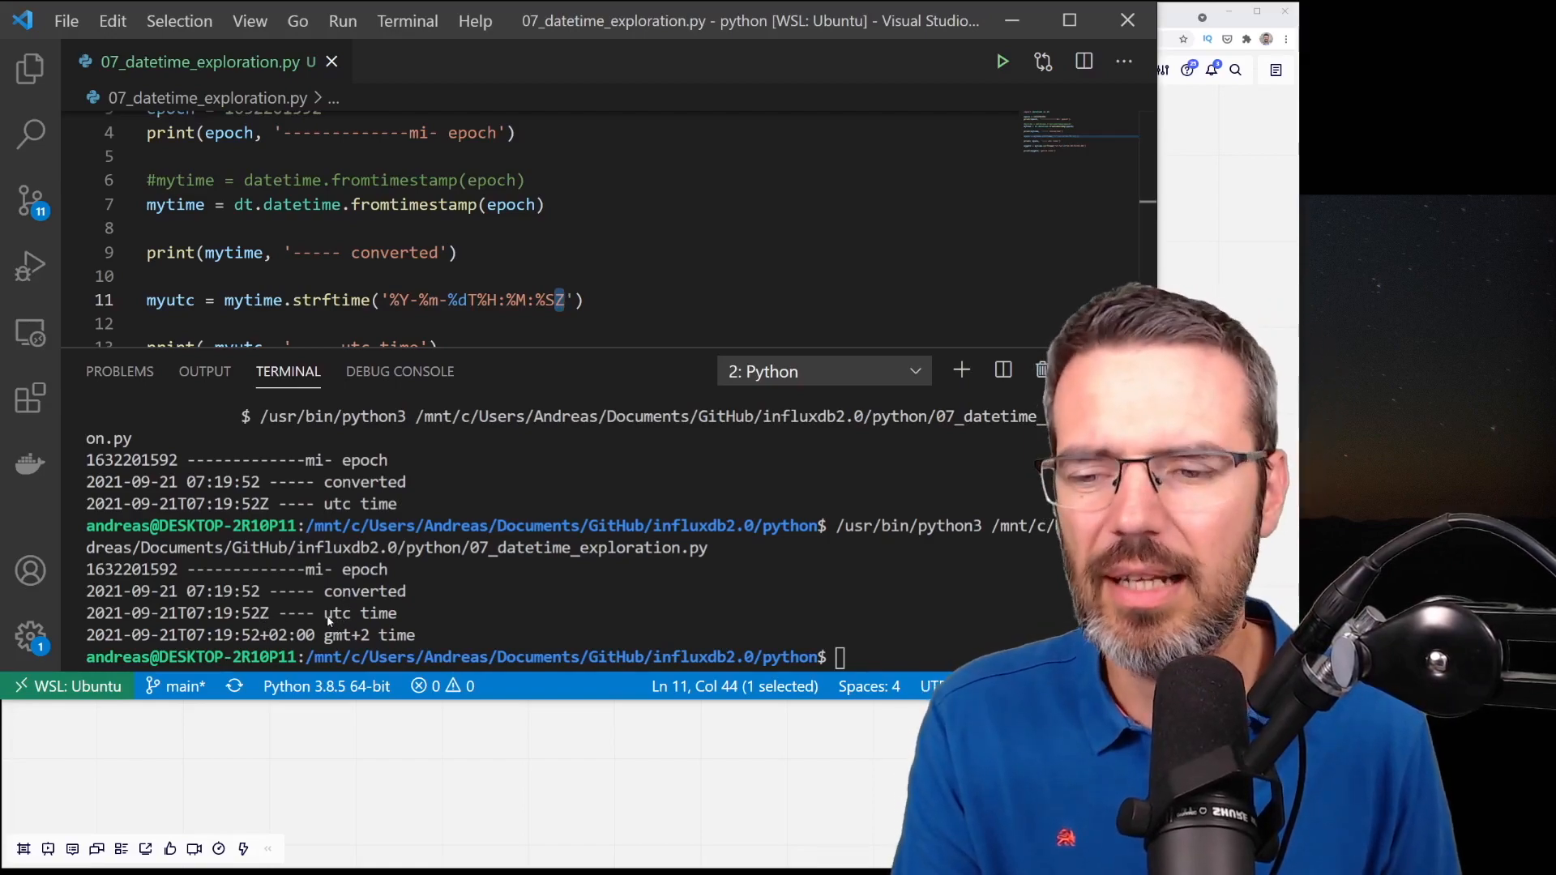
mouse_move(622, 329)
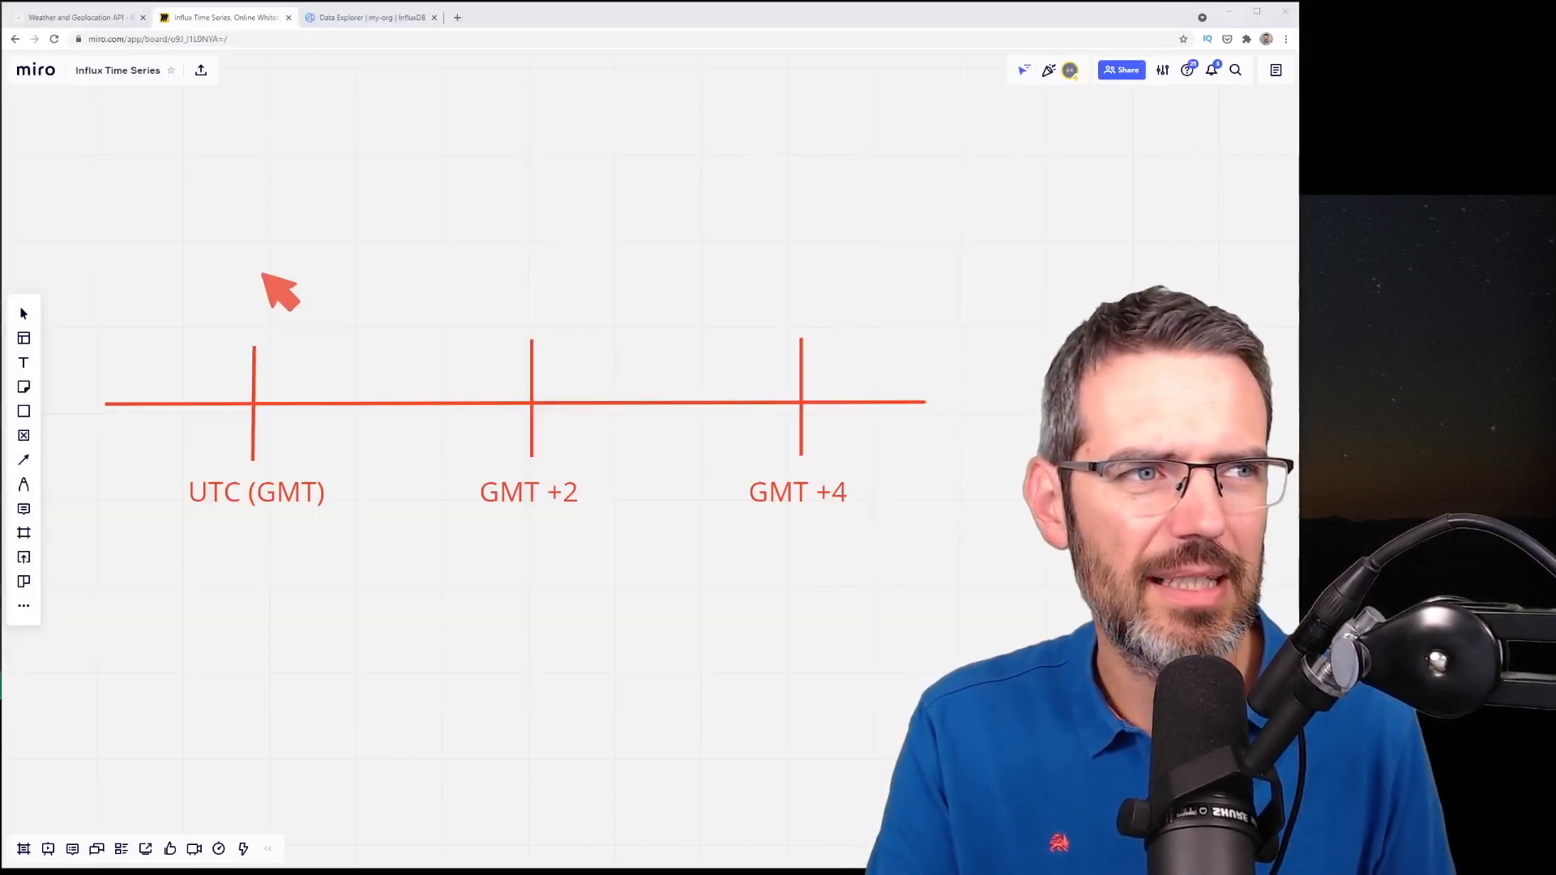
mouse_move(263, 317)
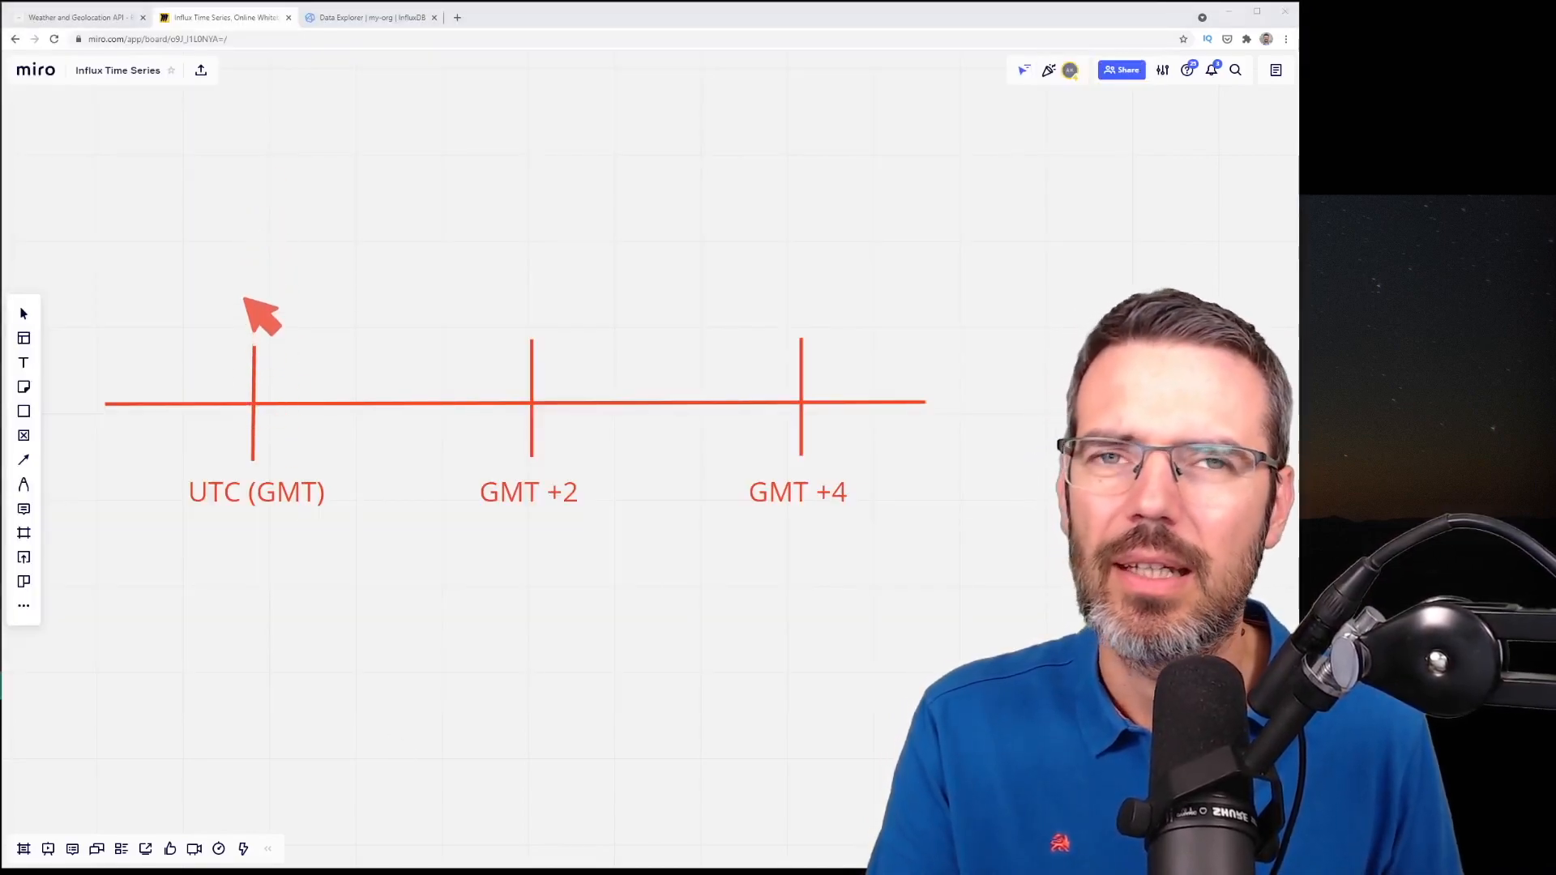
mouse_move(569, 345)
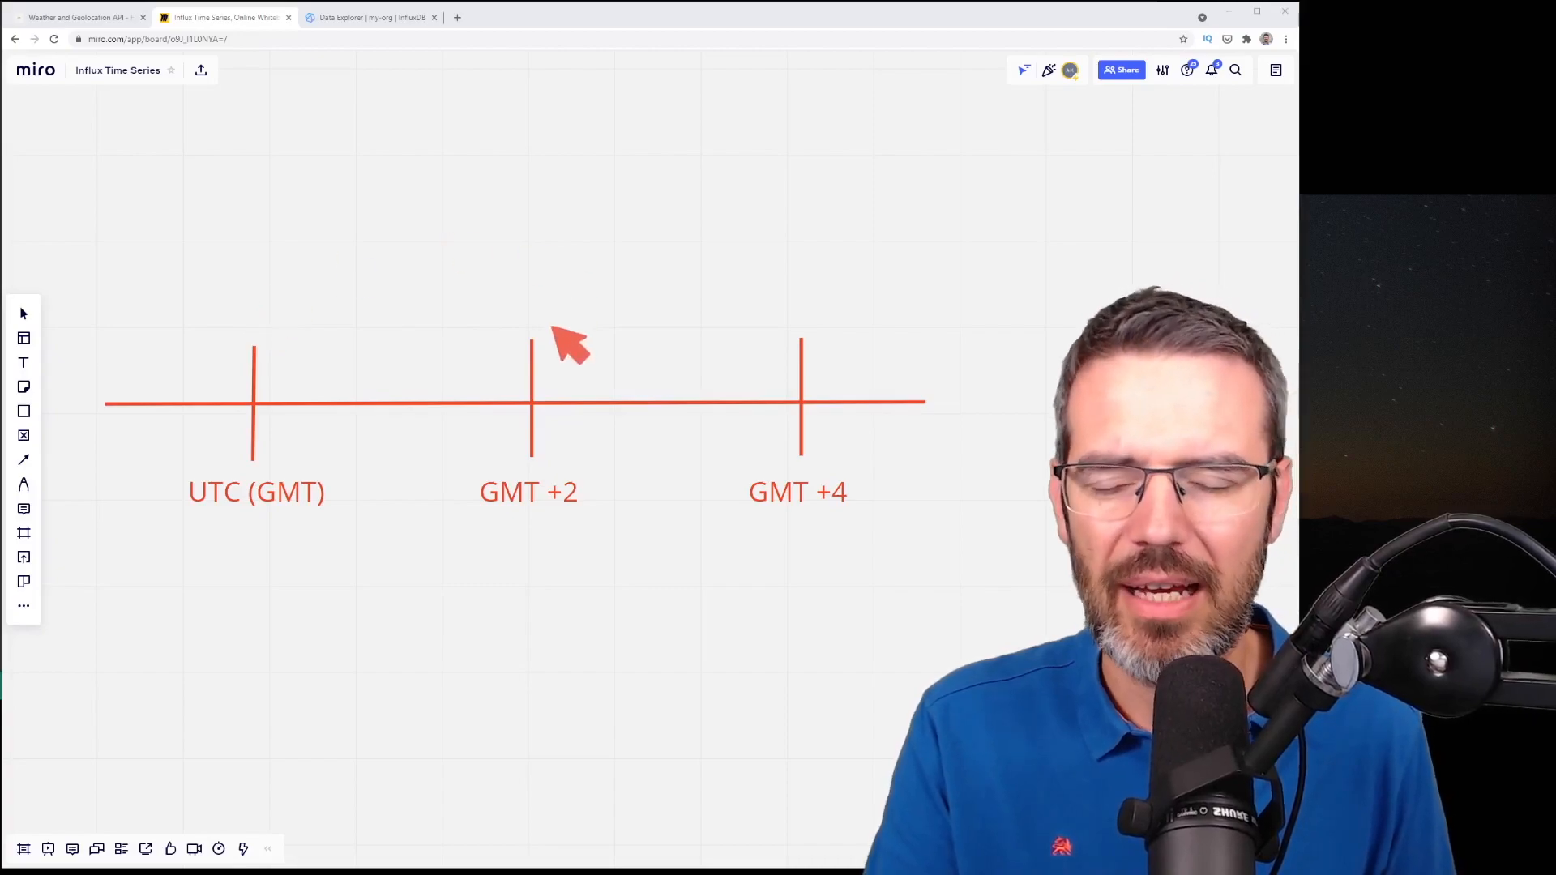
mouse_move(273, 322)
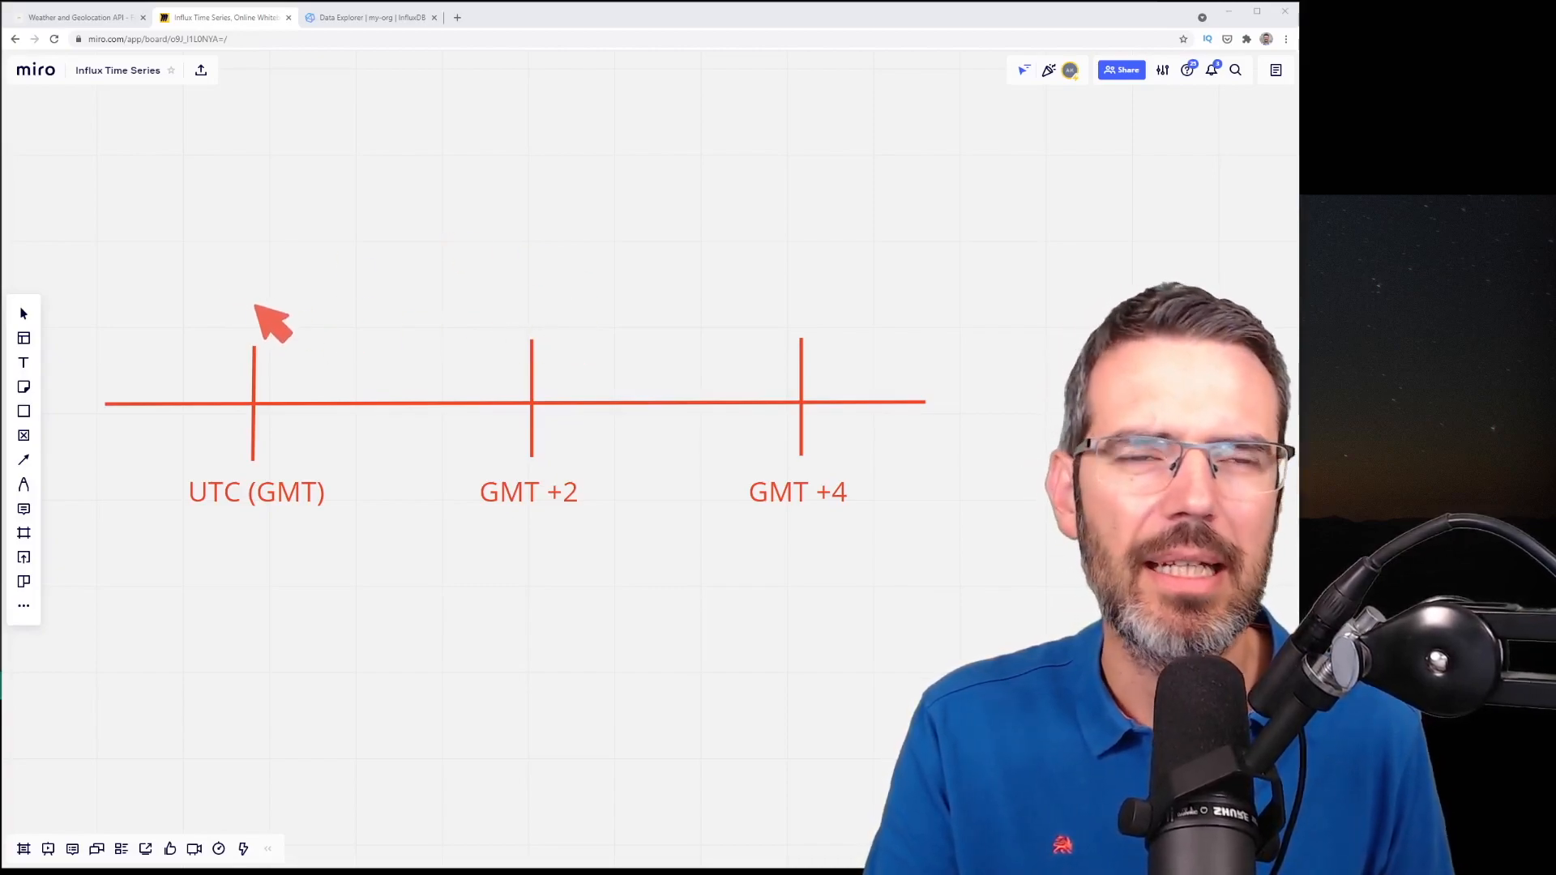
Draw an arc on the Miro timeline linking UTC to GMT +2.
left_click_drag(253, 298, 540, 302)
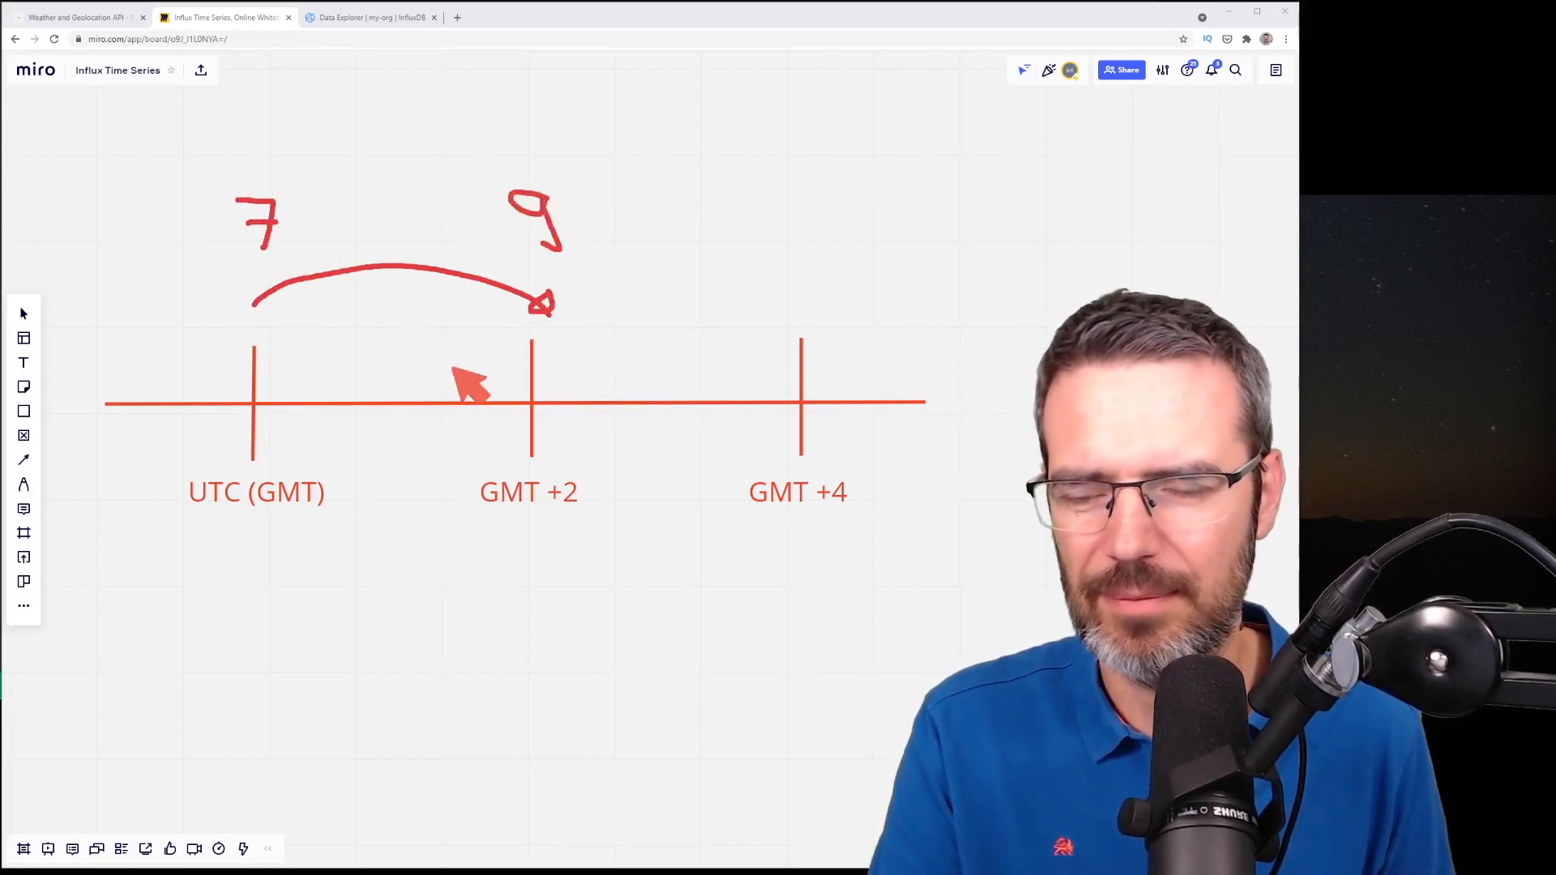
mouse_move(556, 199)
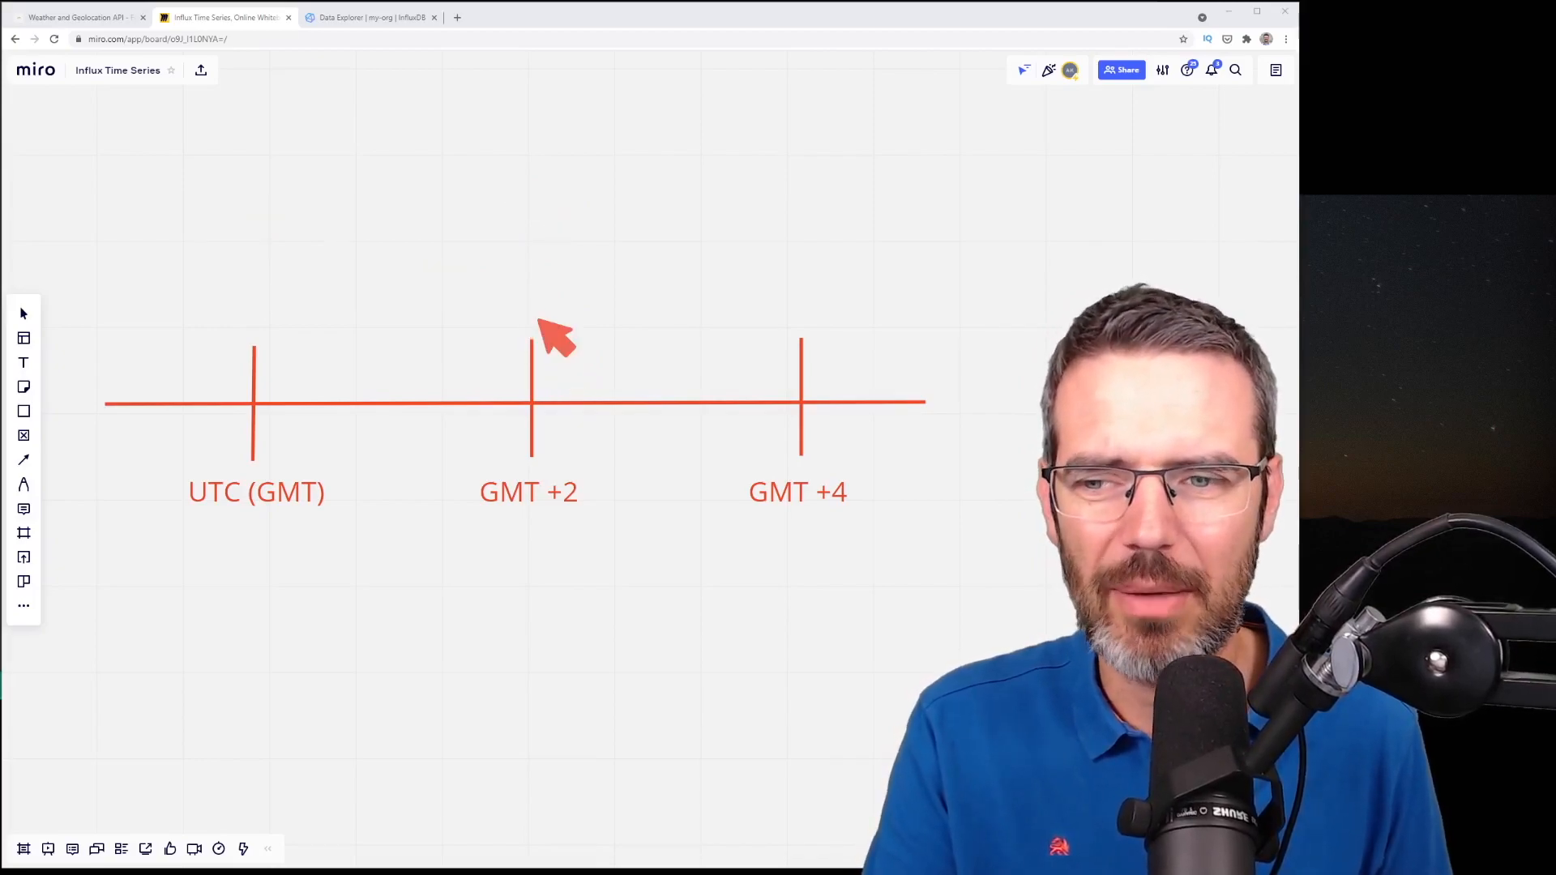
mouse_move(551, 319)
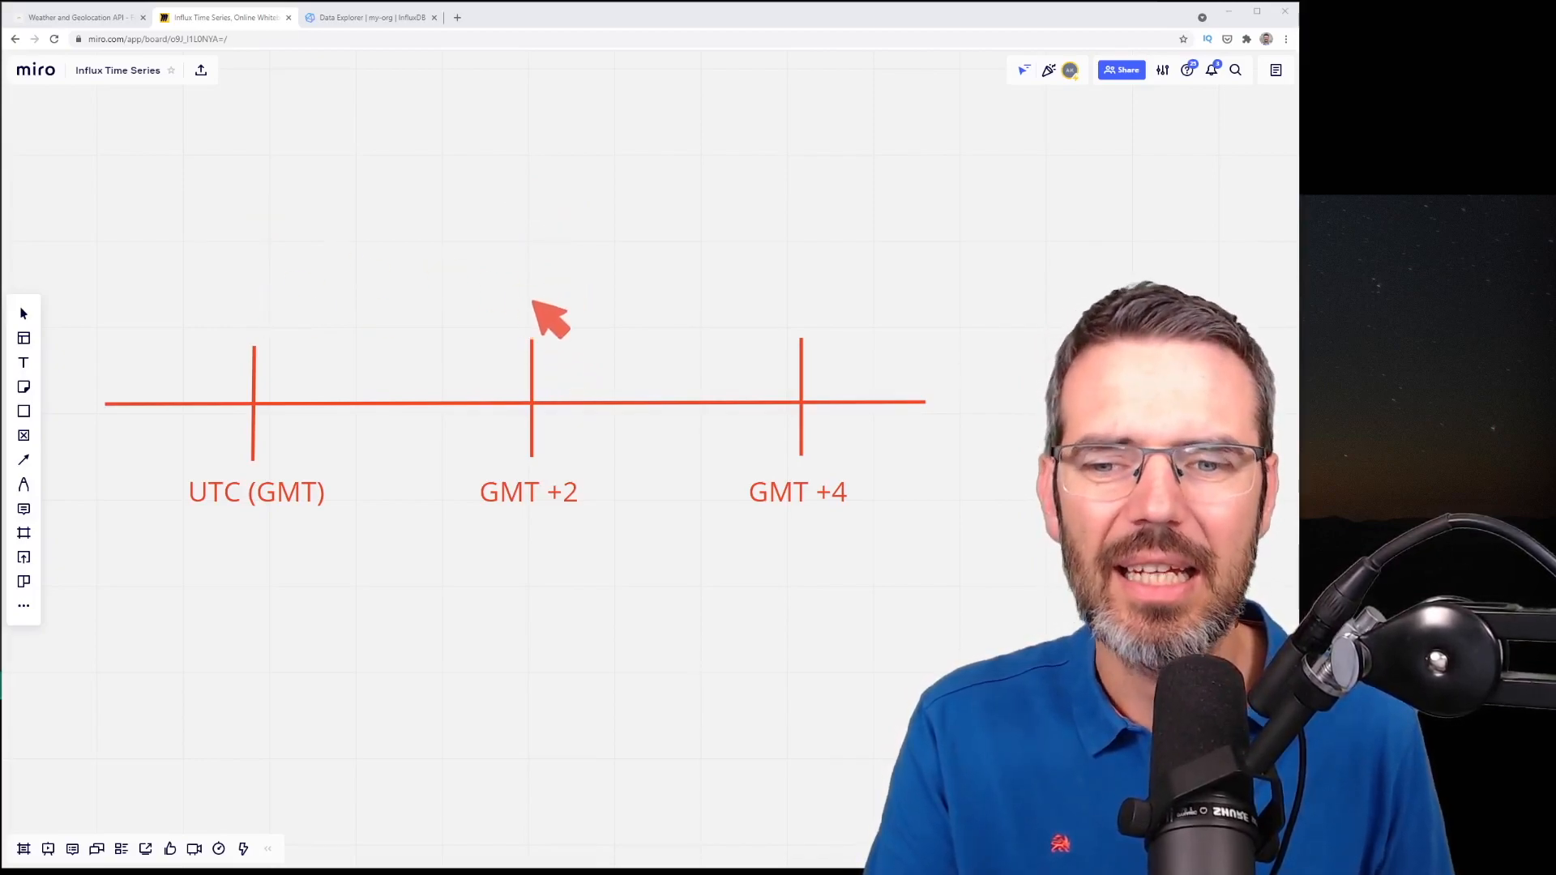
mouse_move(543, 218)
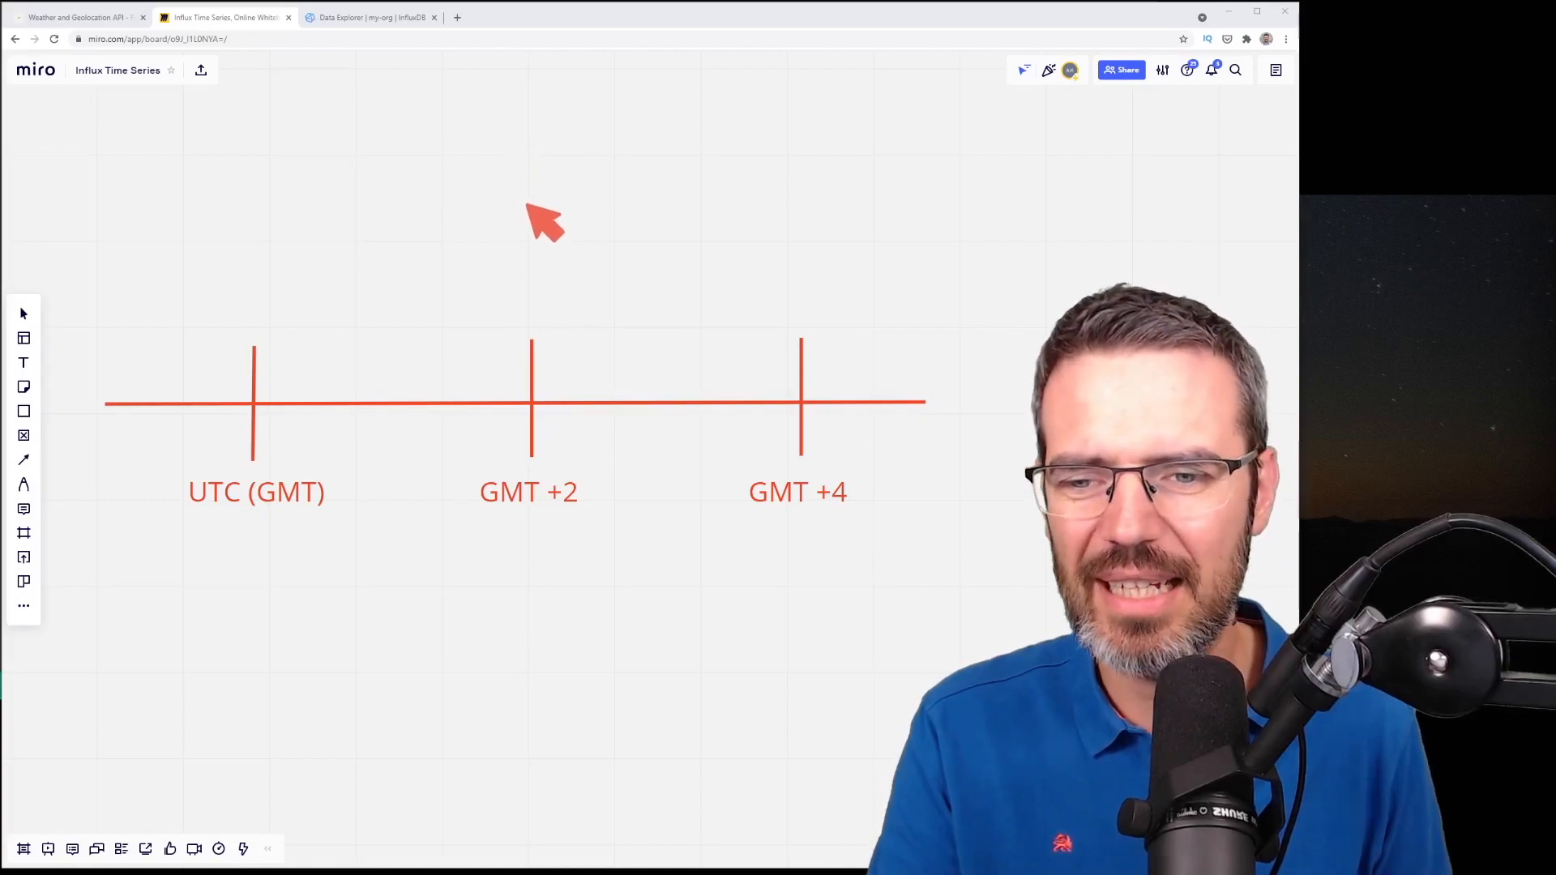
mouse_move(552, 270)
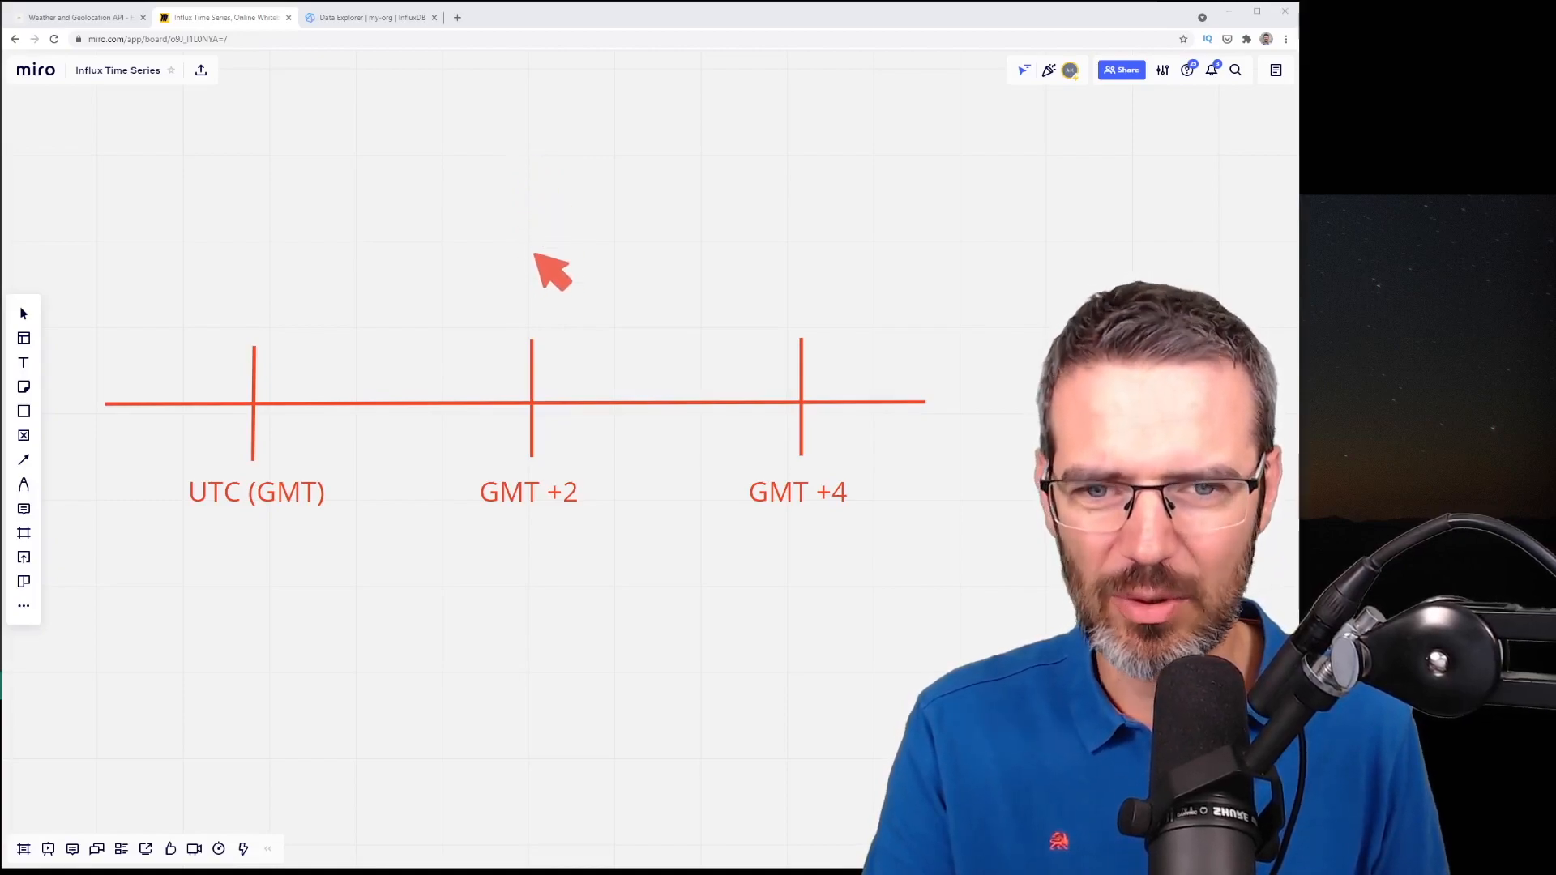
mouse_move(863, 303)
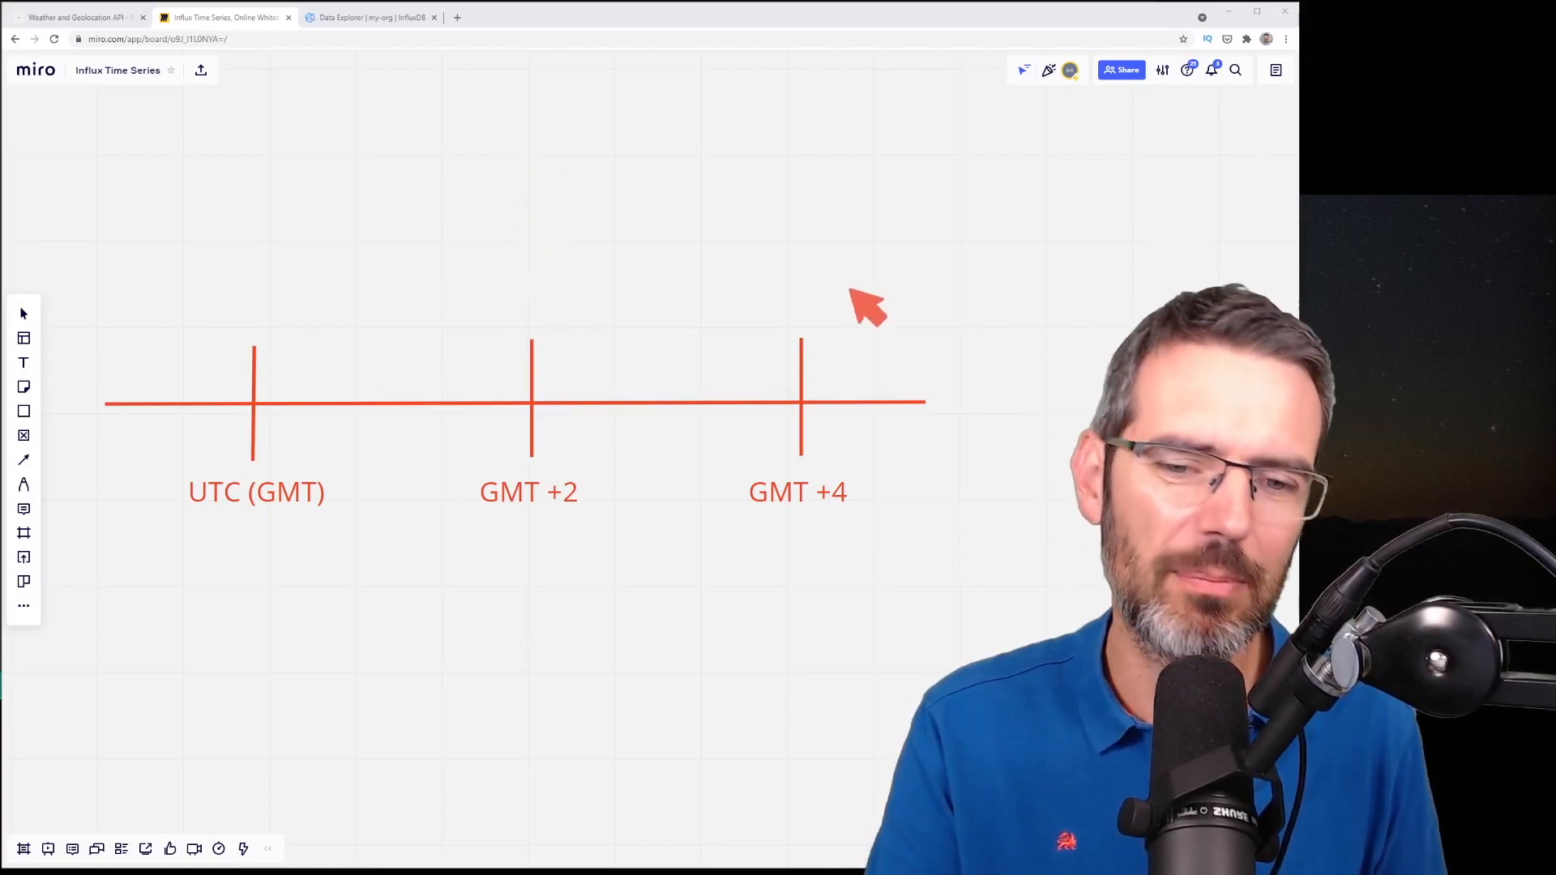
mouse_move(551, 328)
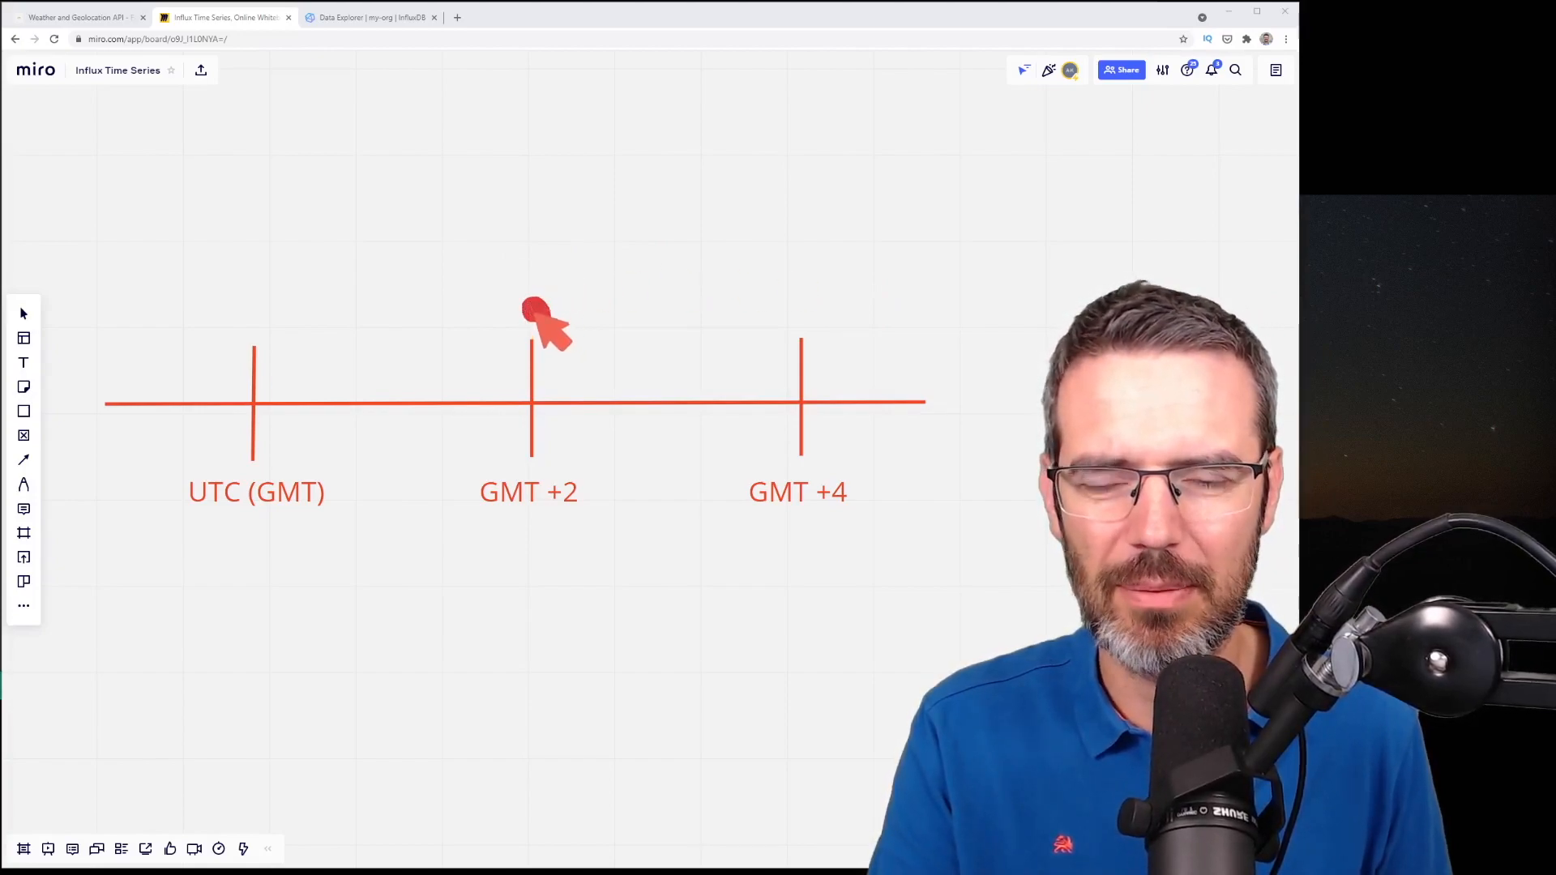
mouse_move(536, 287)
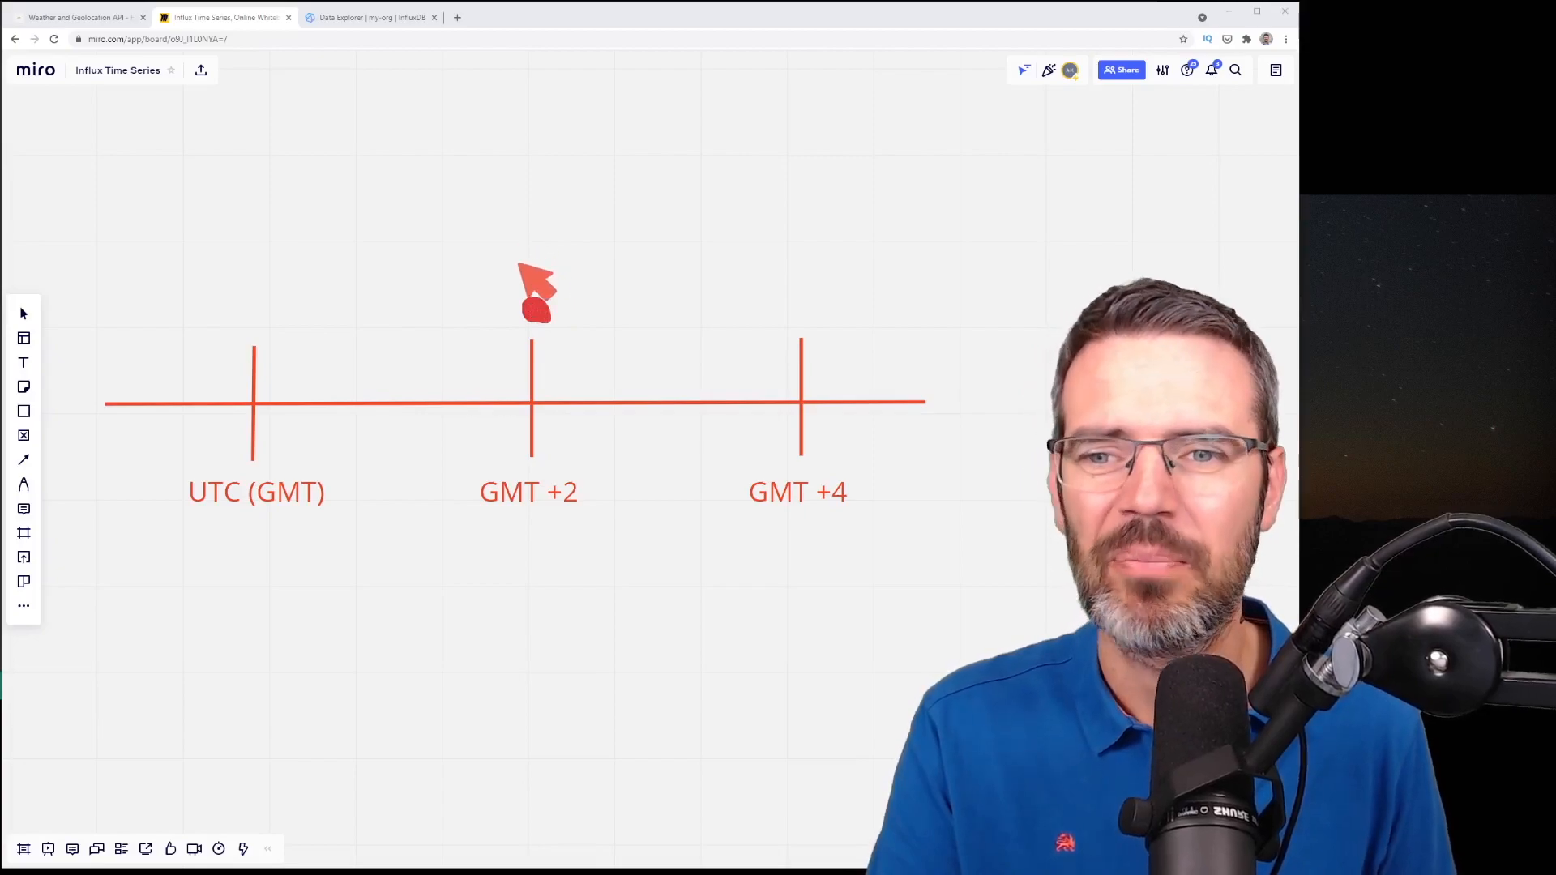
mouse_move(545, 313)
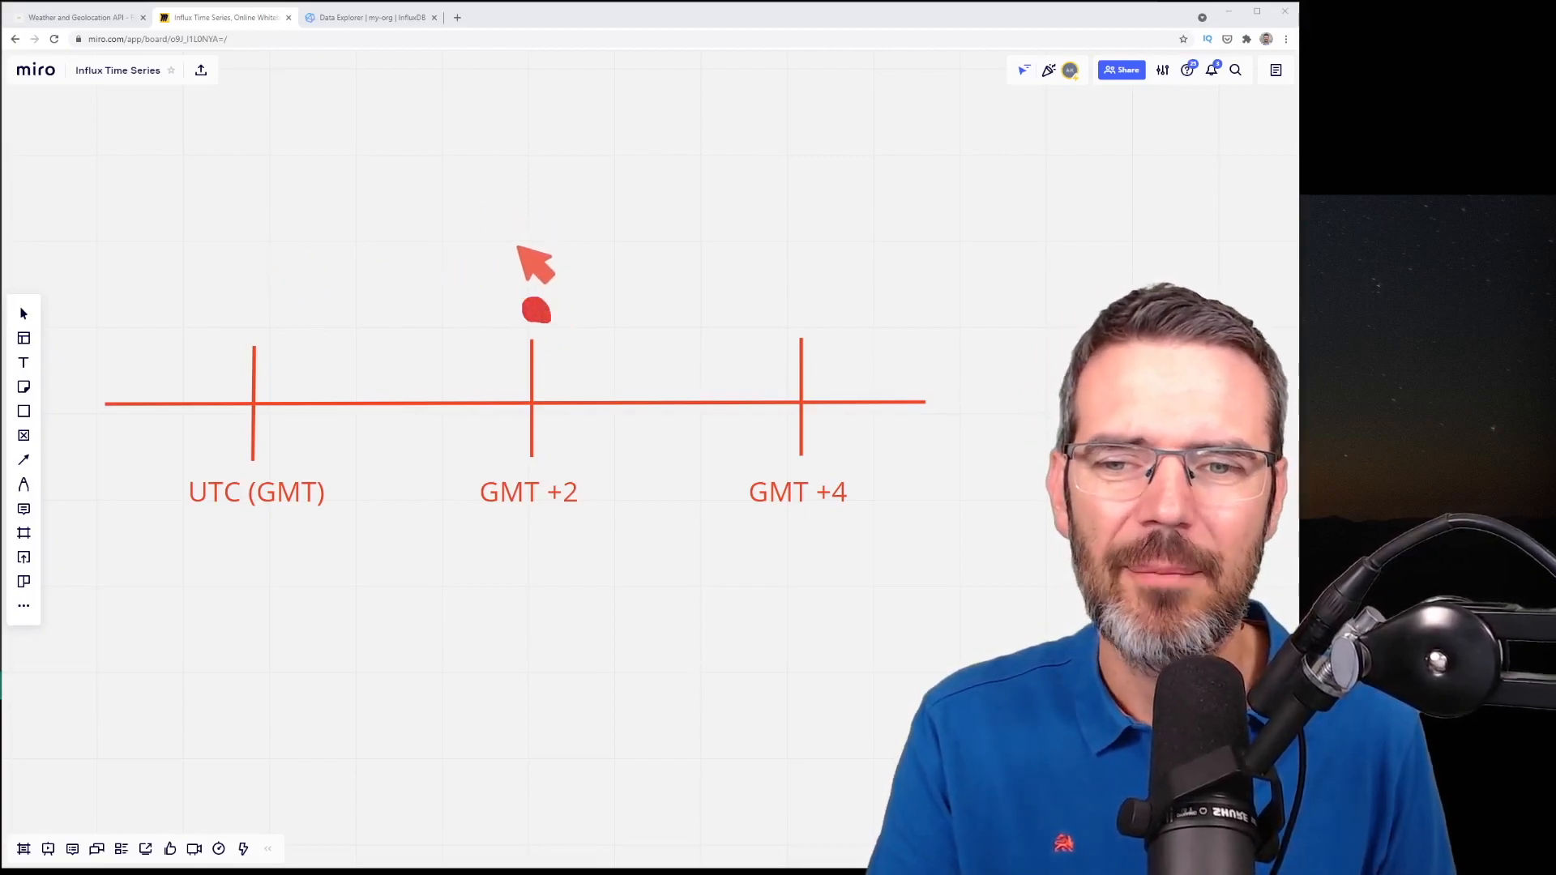
mouse_move(545, 297)
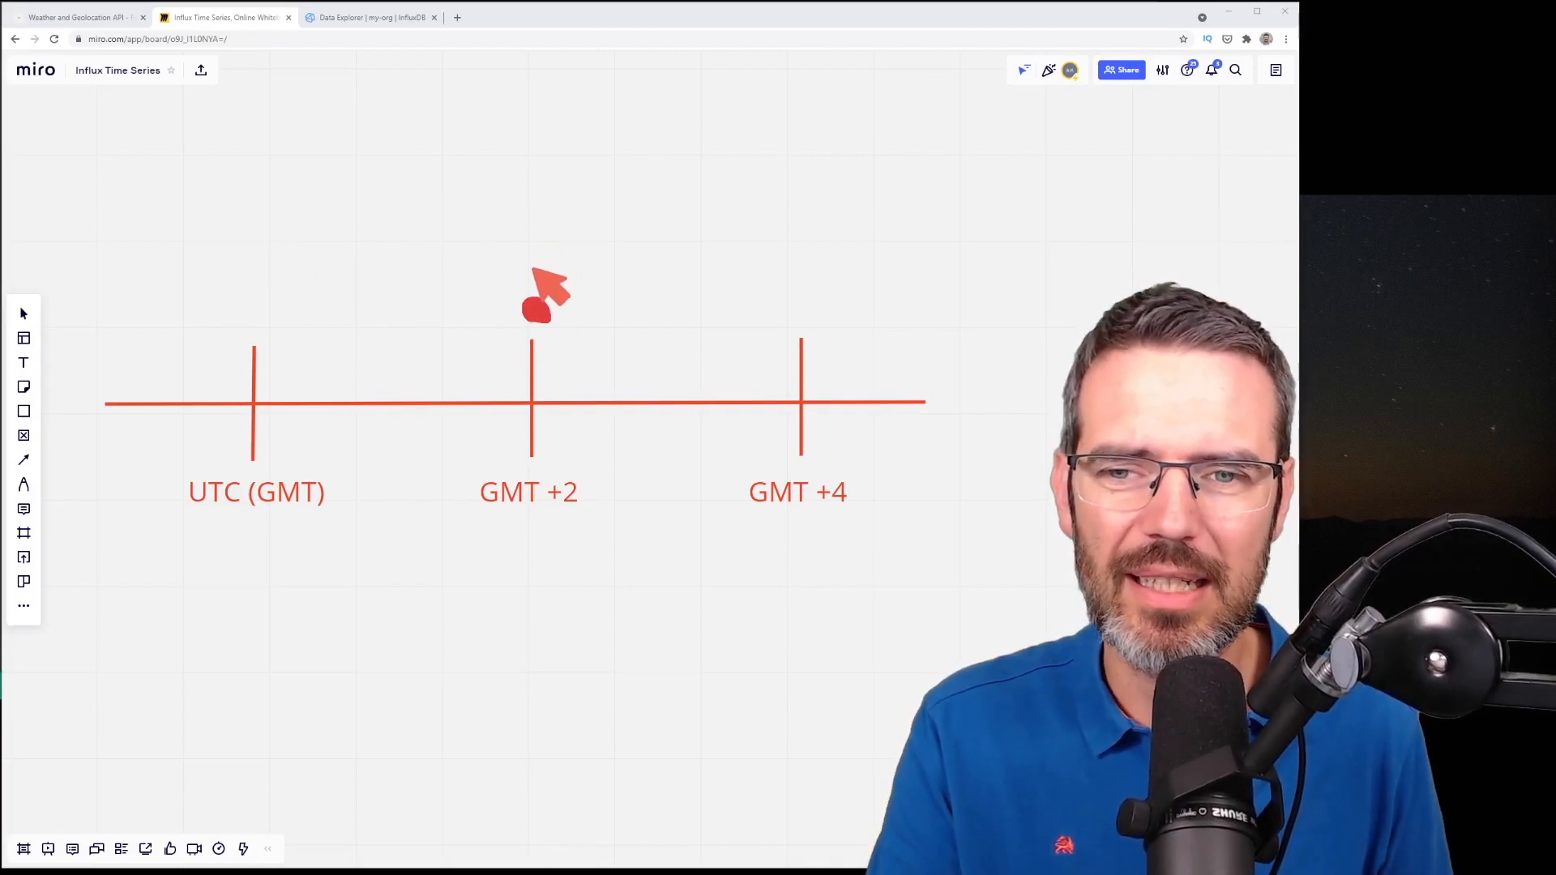
mouse_move(535, 189)
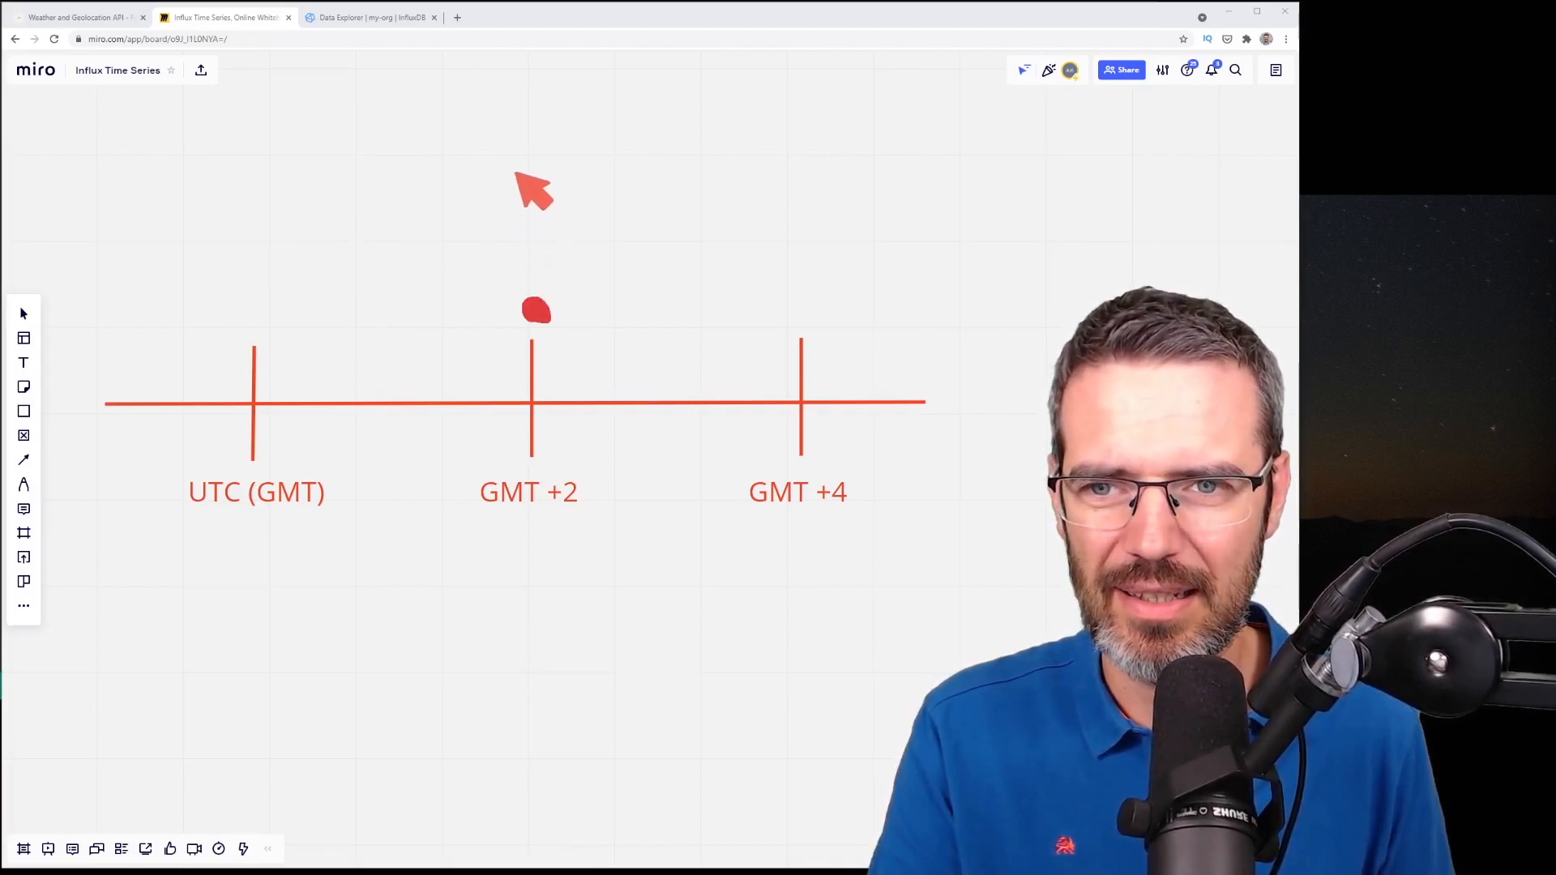
mouse_move(536, 248)
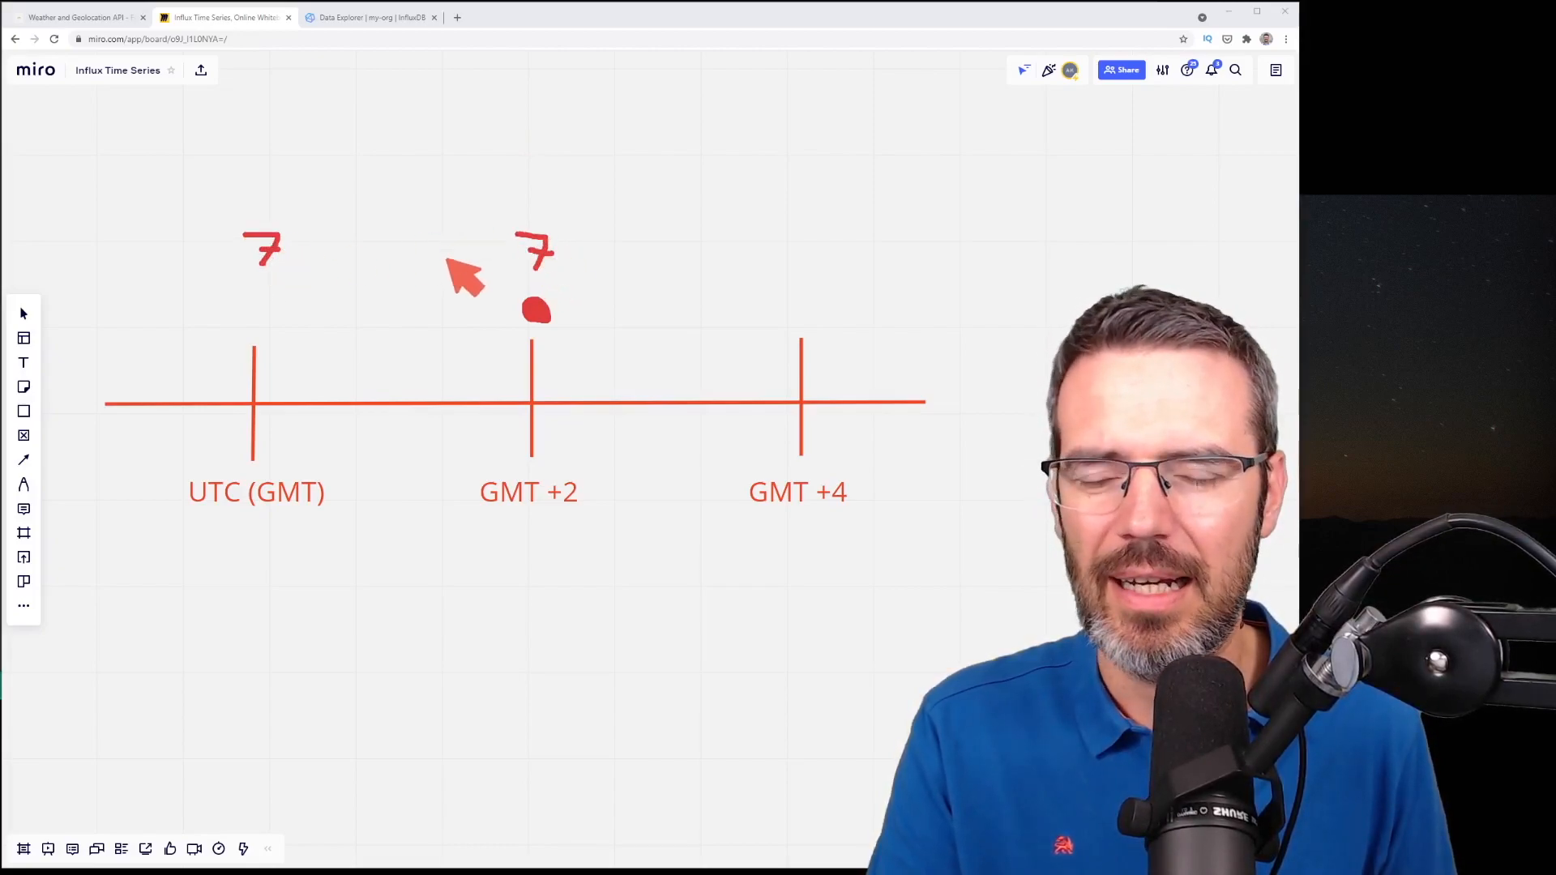
mouse_move(278, 332)
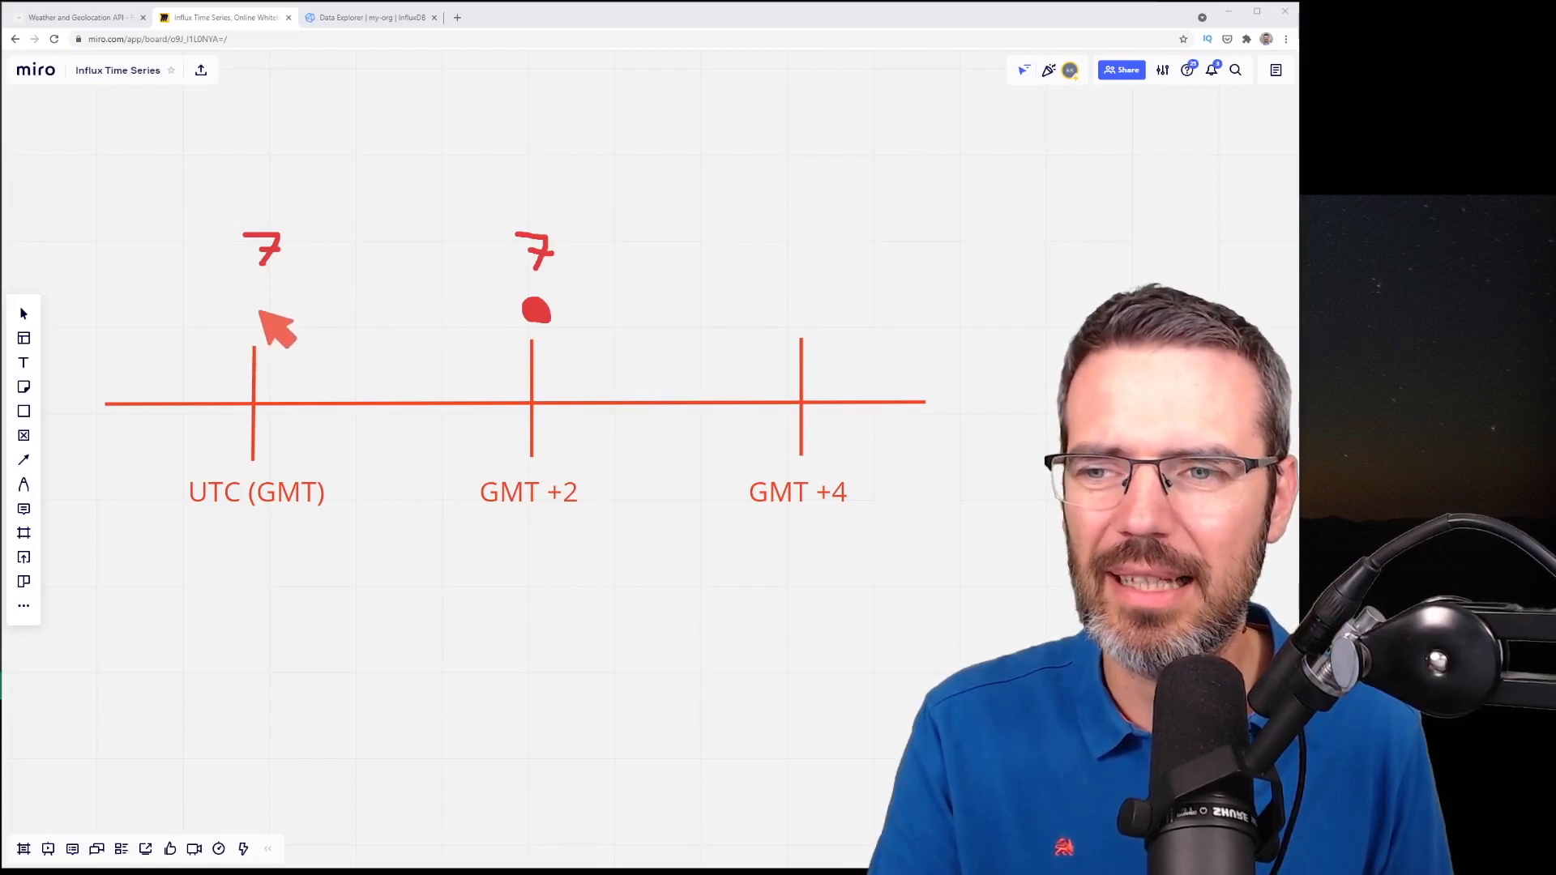
left_click_drag(268, 291, 540, 178)
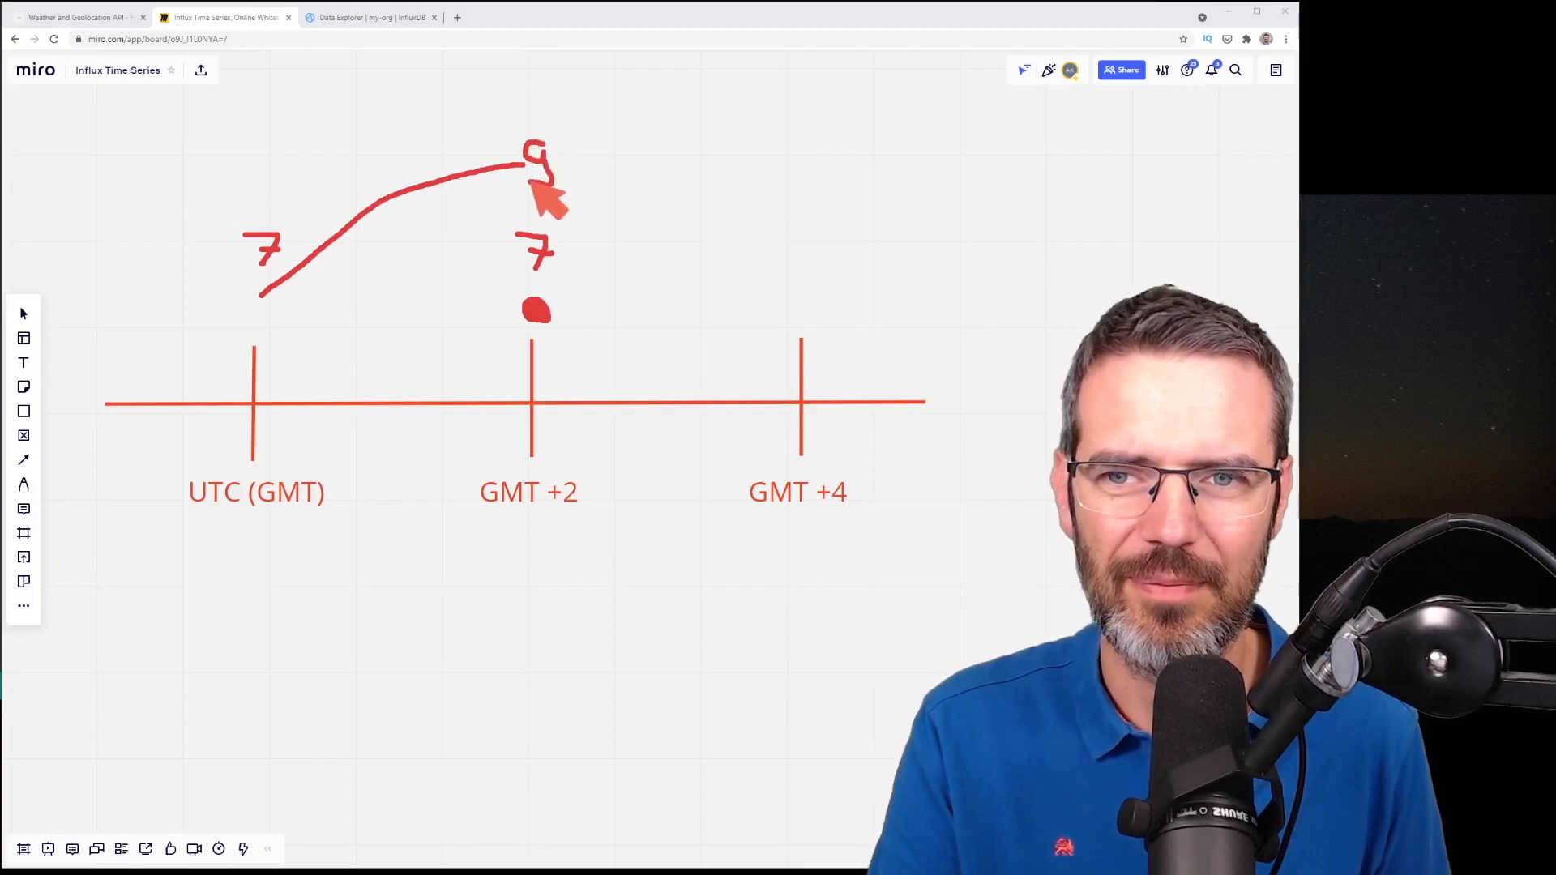
mouse_move(546, 282)
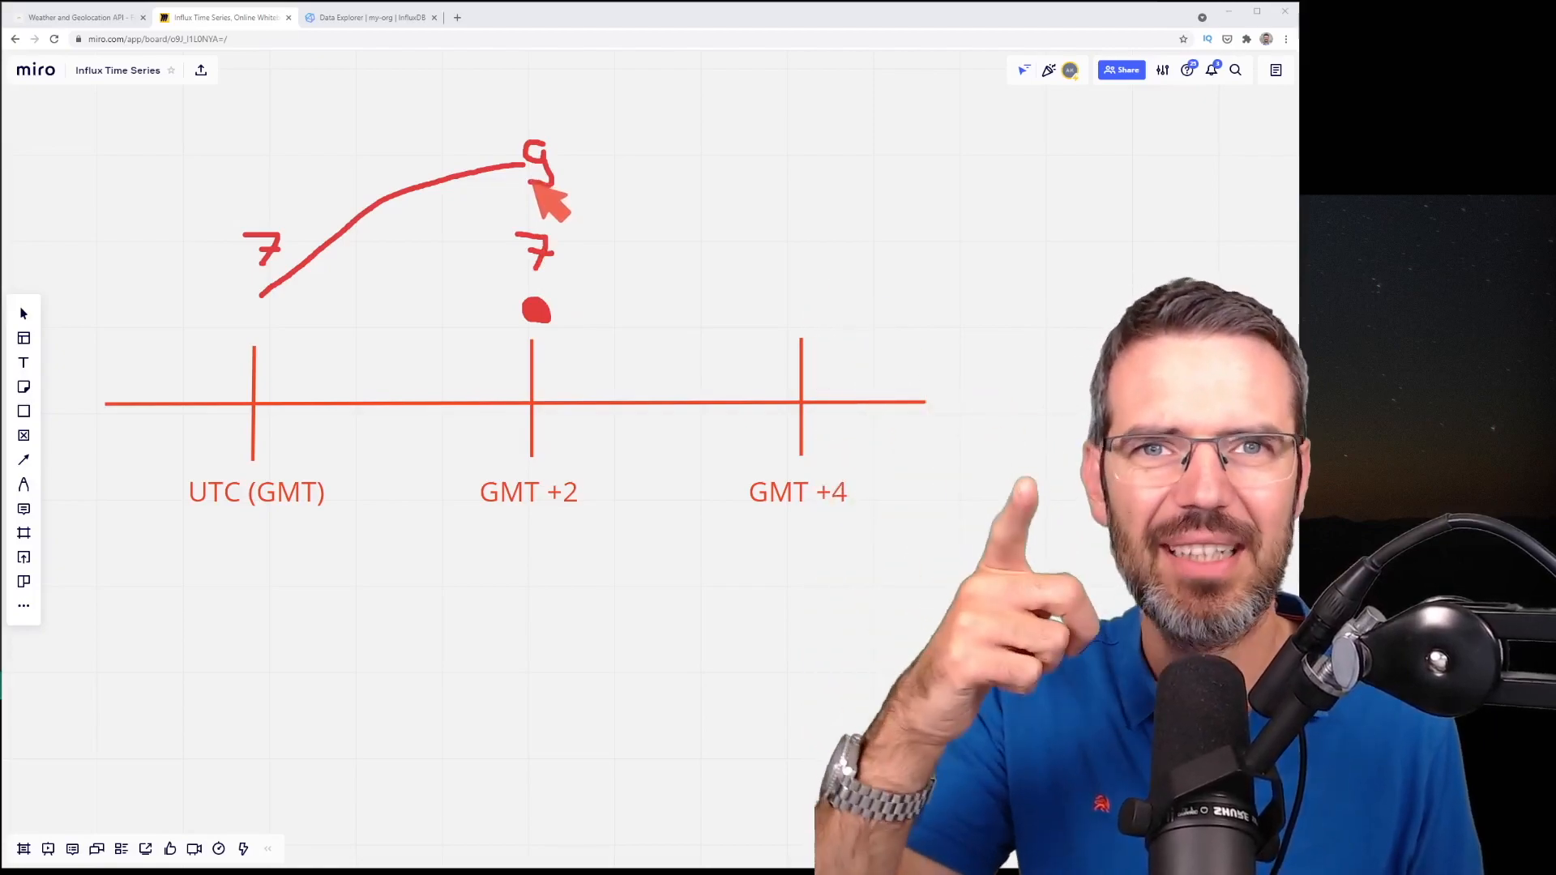
mouse_move(556, 194)
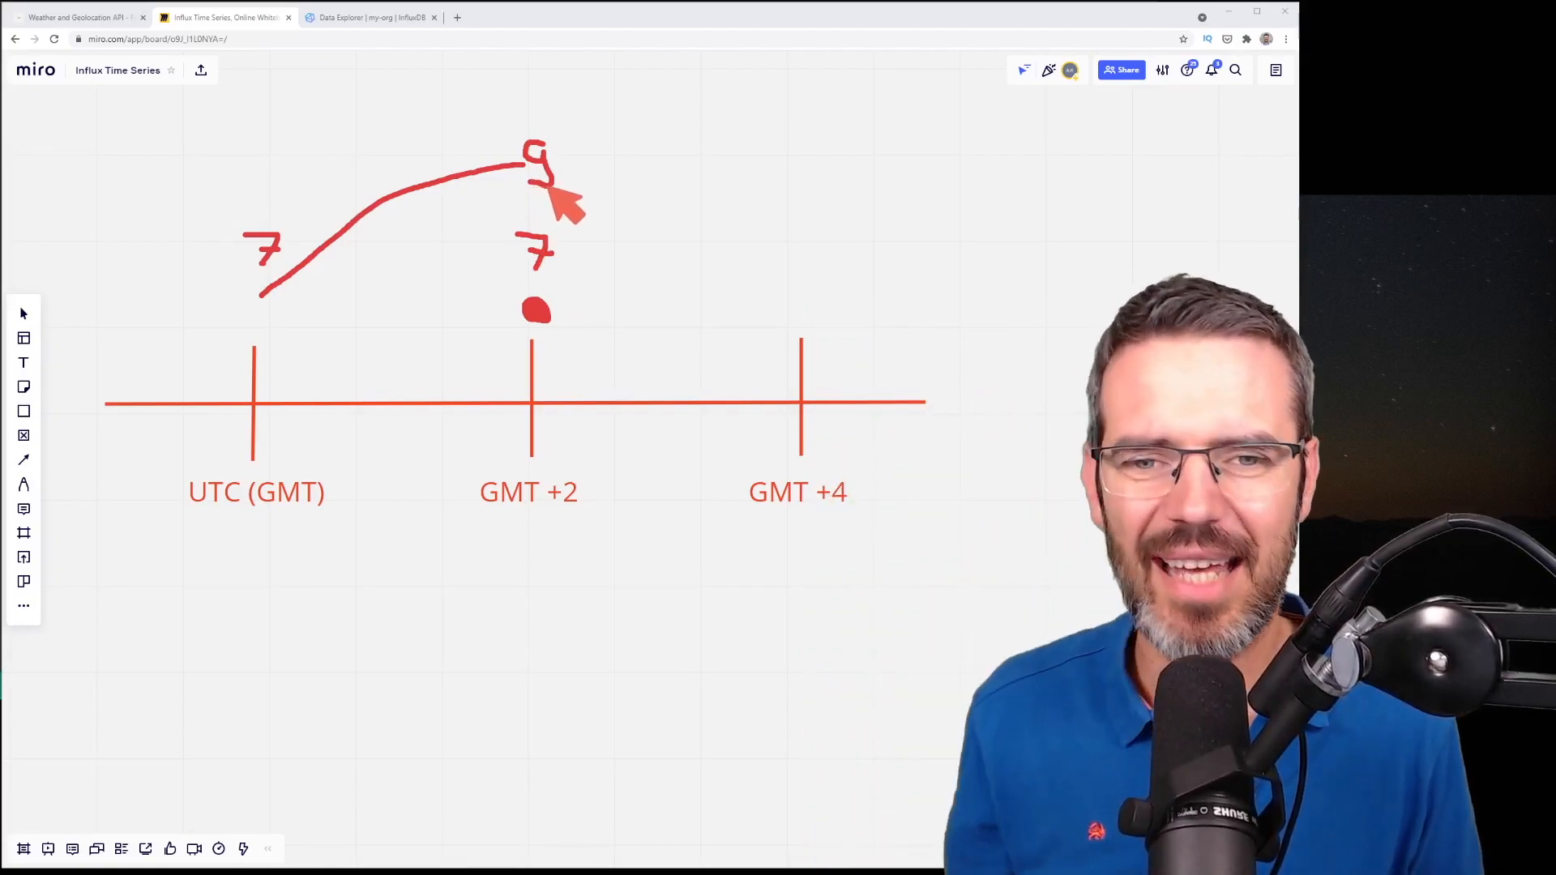
mouse_move(748, 317)
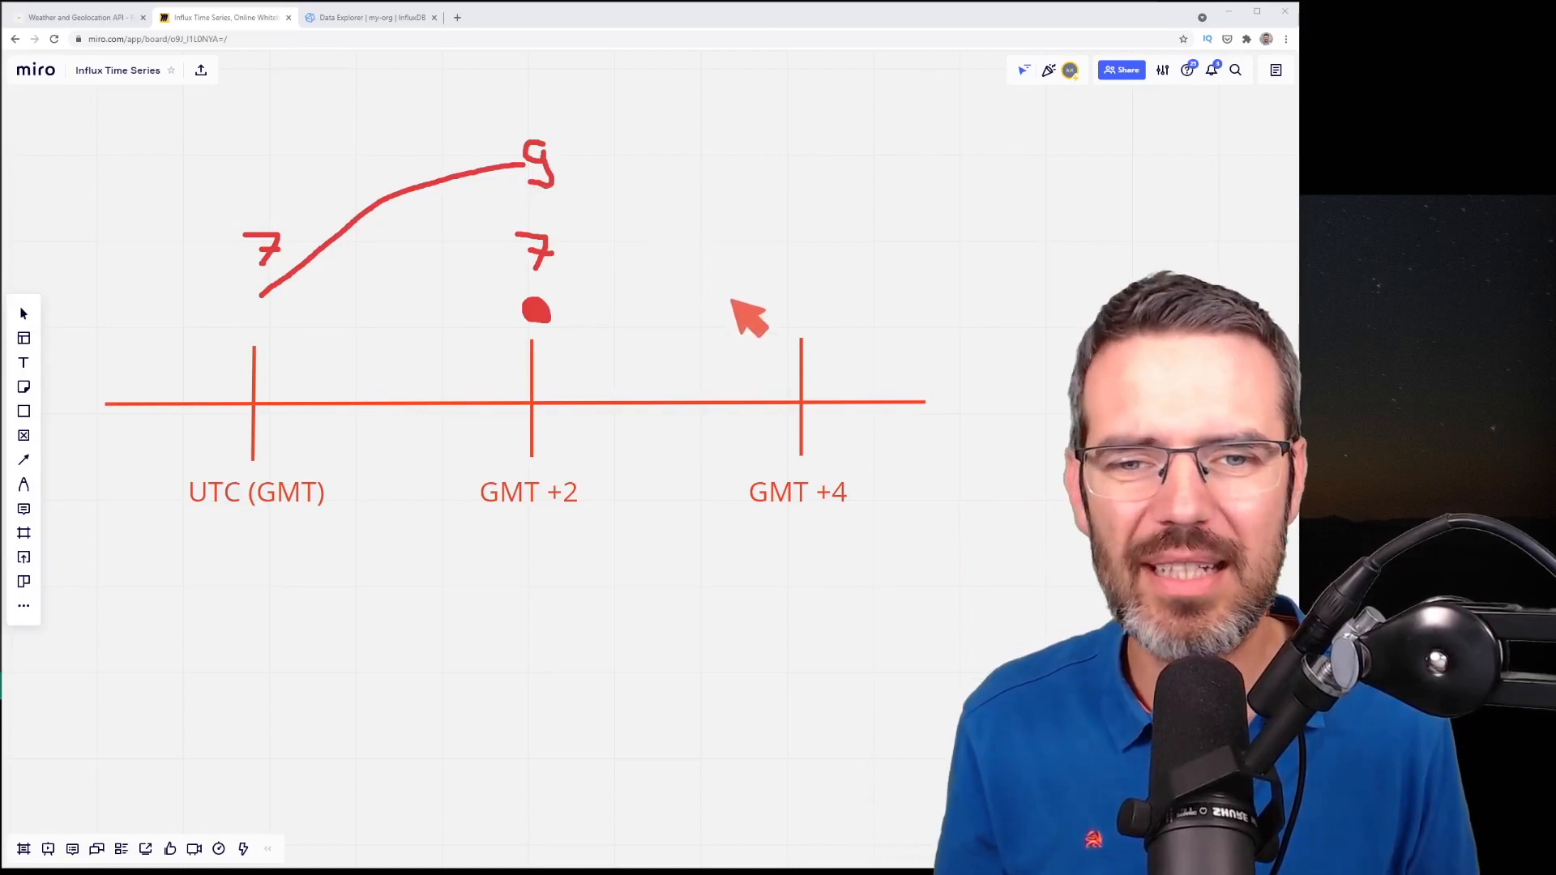
mouse_move(794, 277)
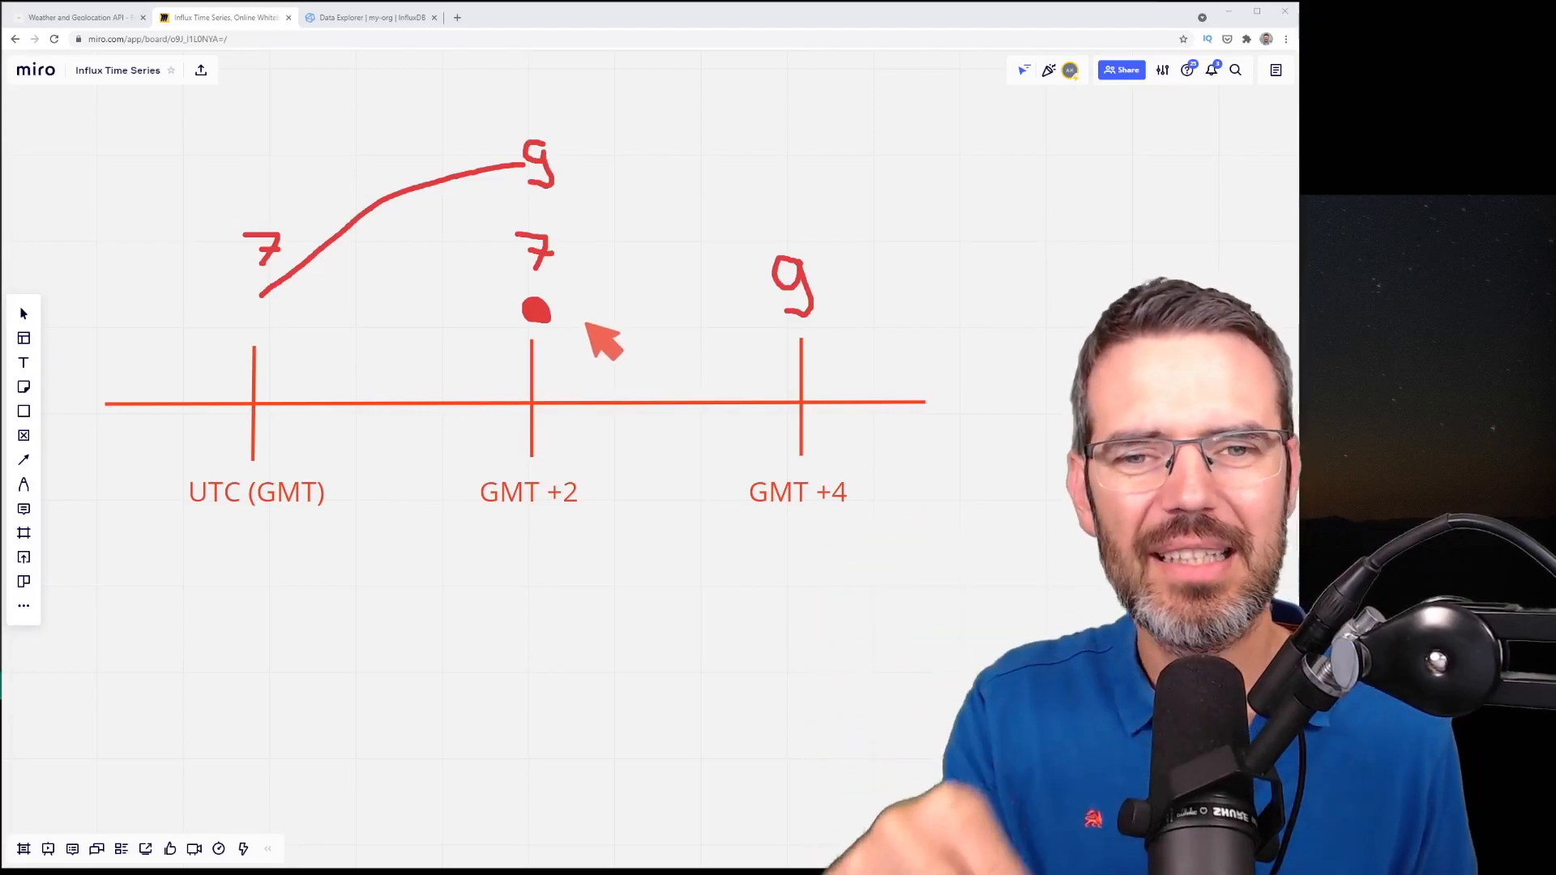
mouse_move(707, 293)
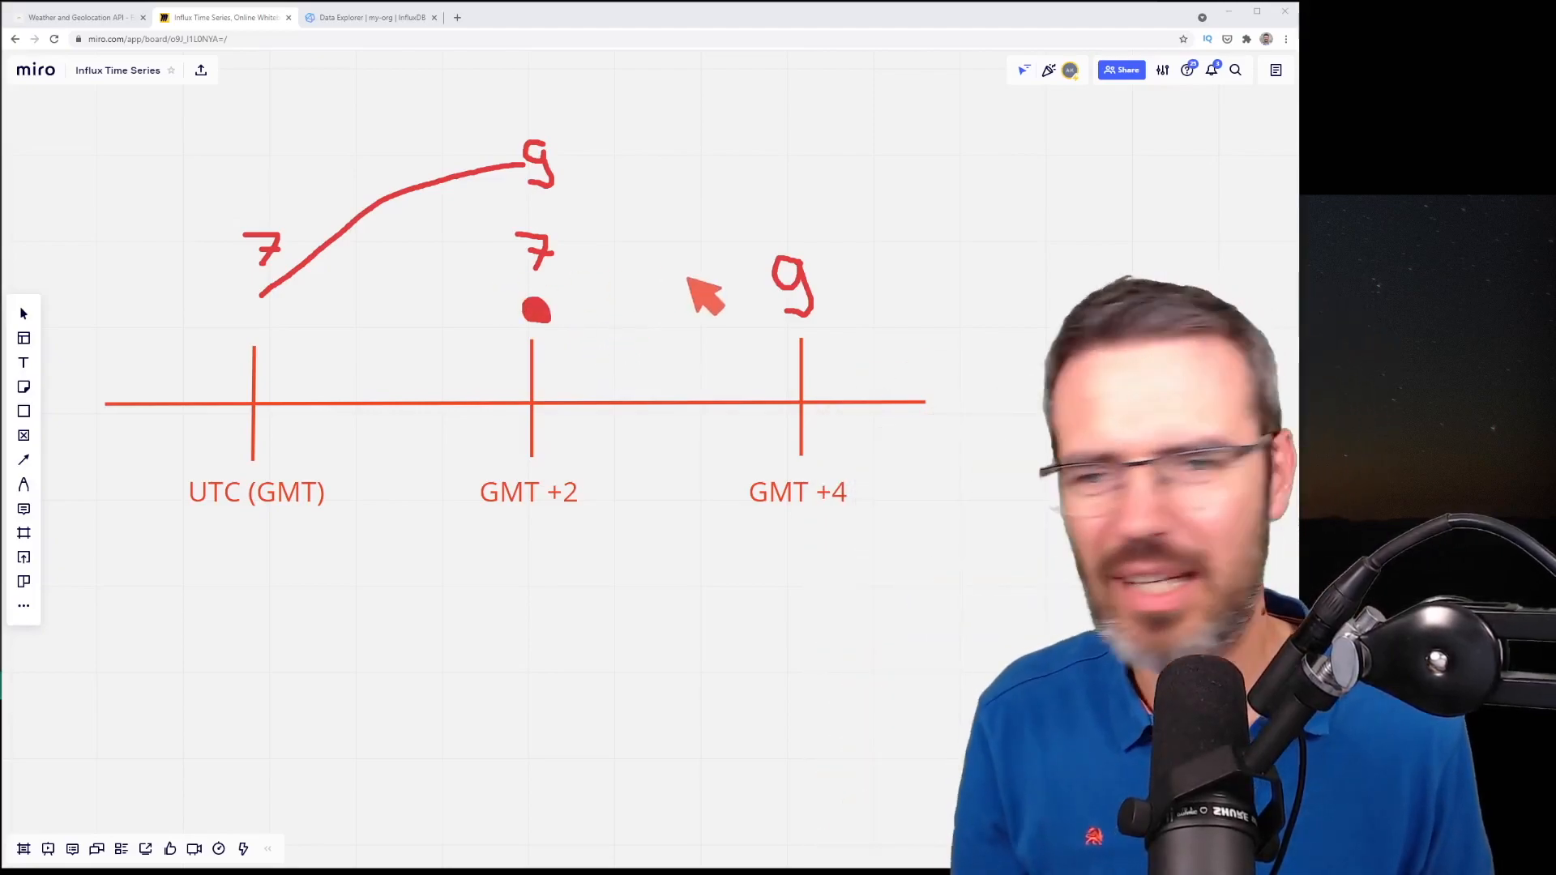
mouse_move(580, 282)
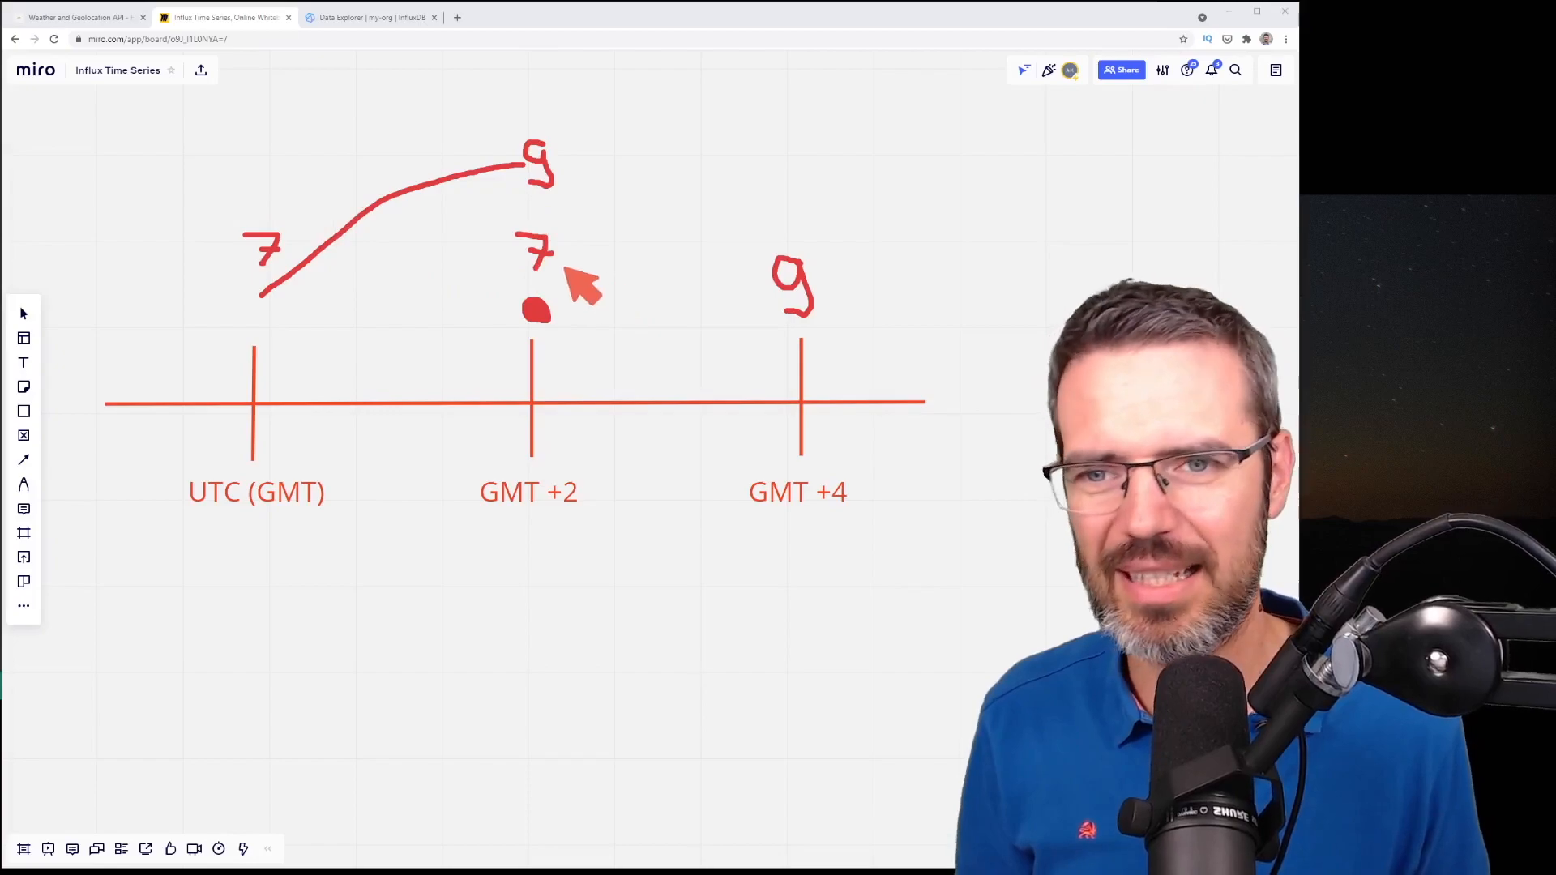
mouse_move(565, 273)
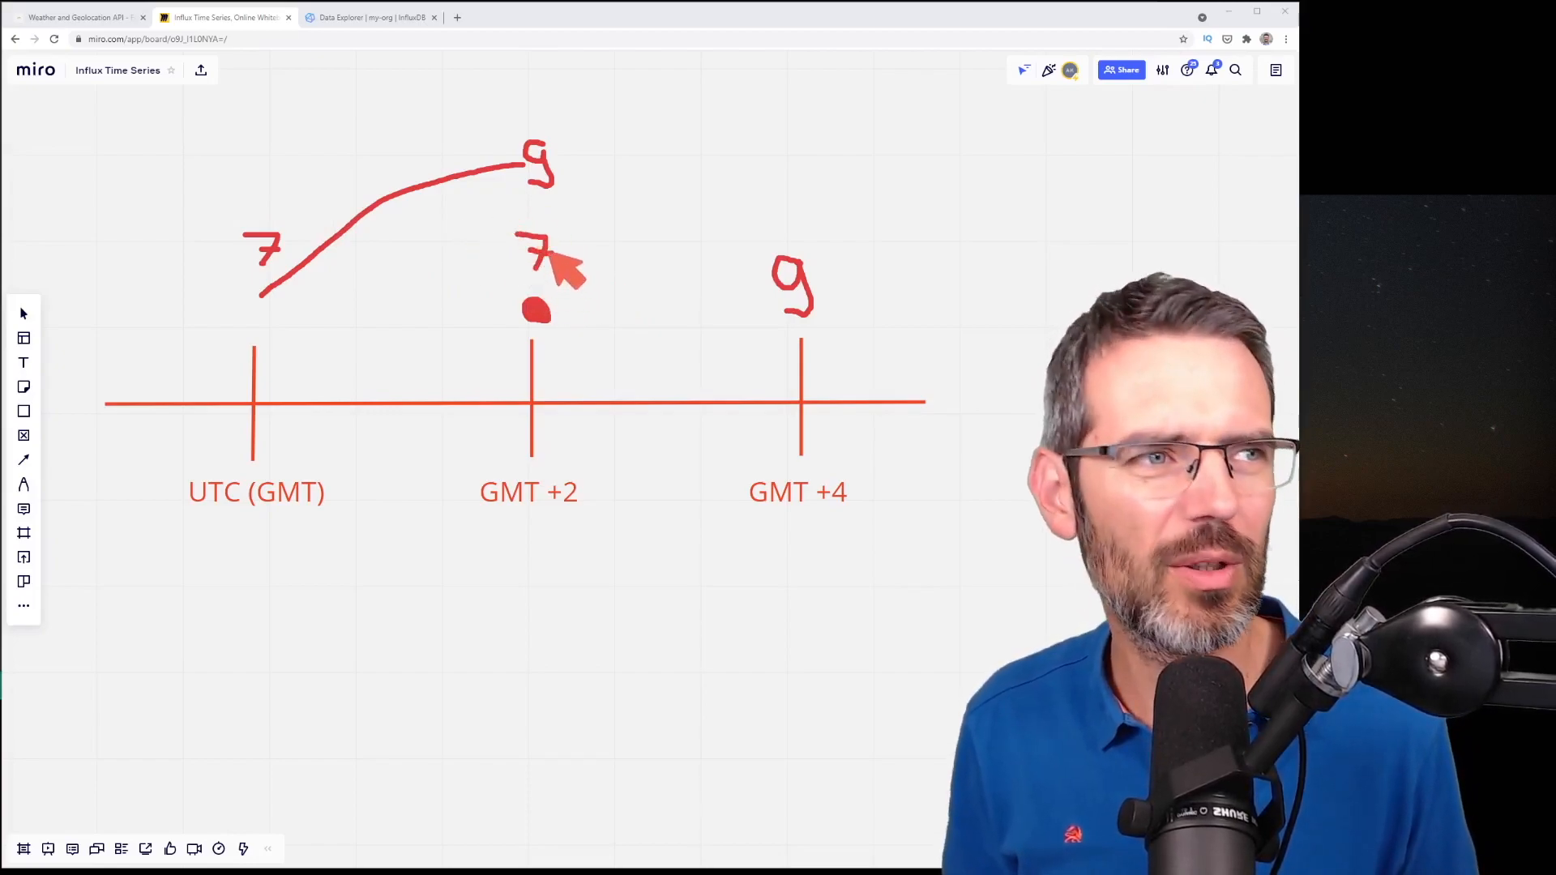
mouse_move(288, 248)
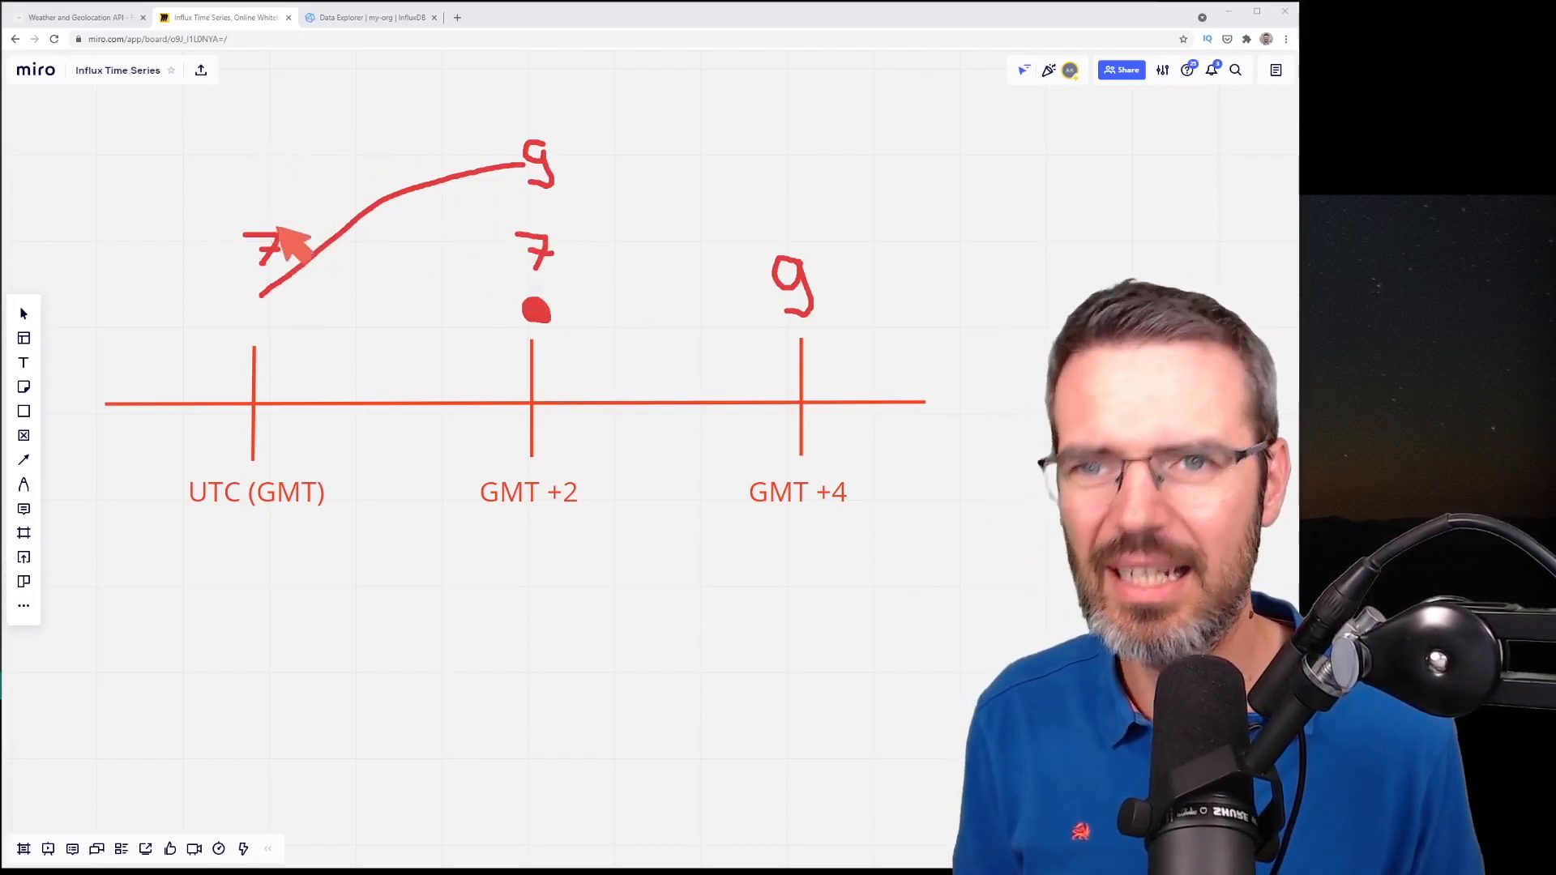
mouse_move(566, 208)
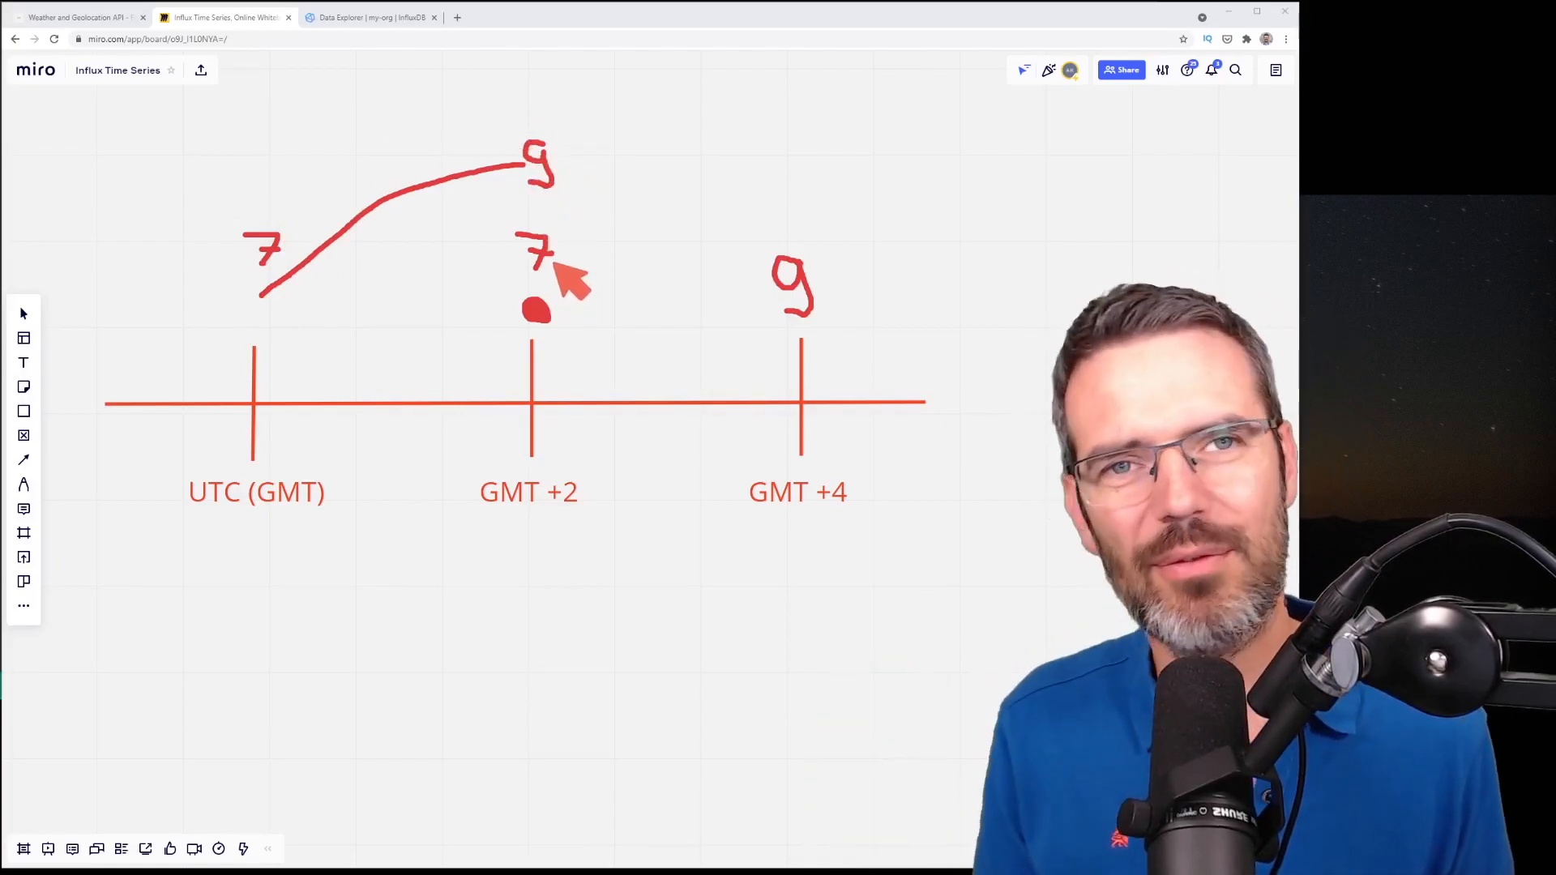
mouse_move(823, 283)
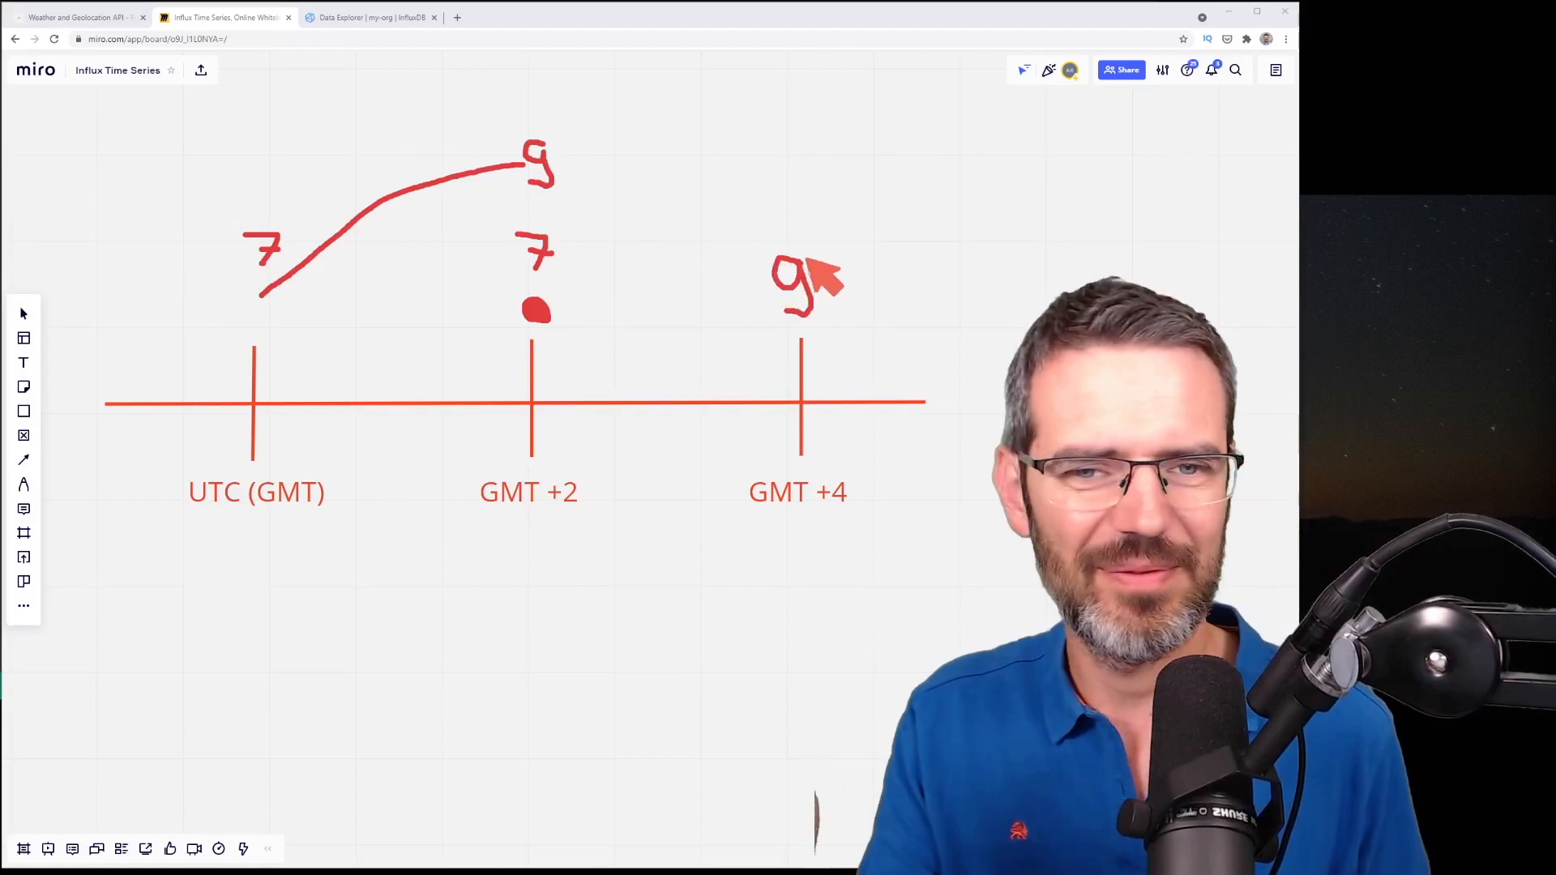
mouse_move(292, 94)
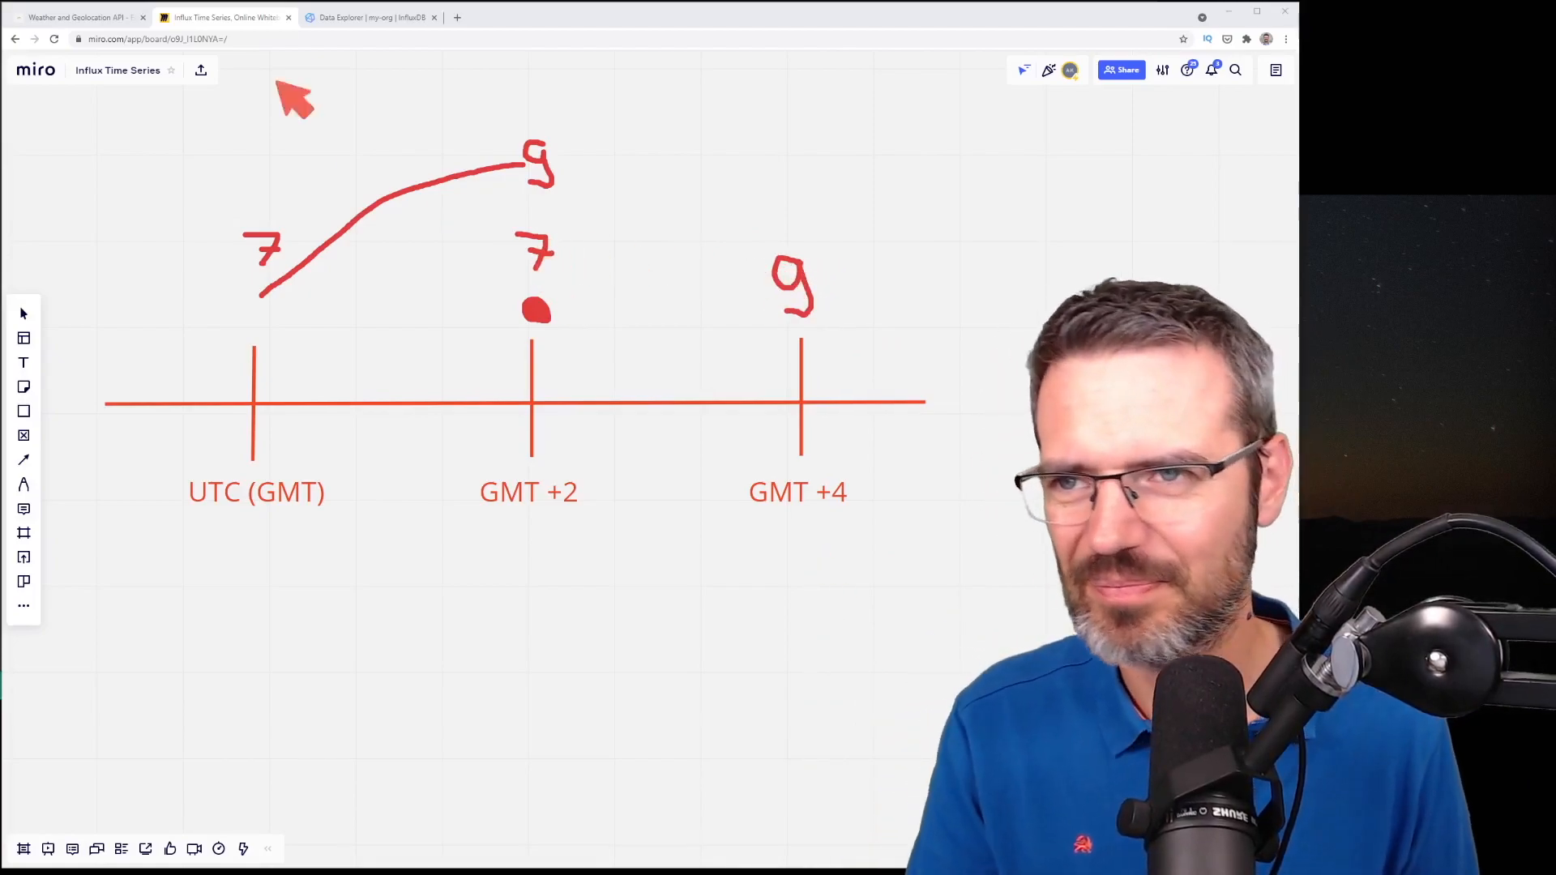
mouse_move(345, 111)
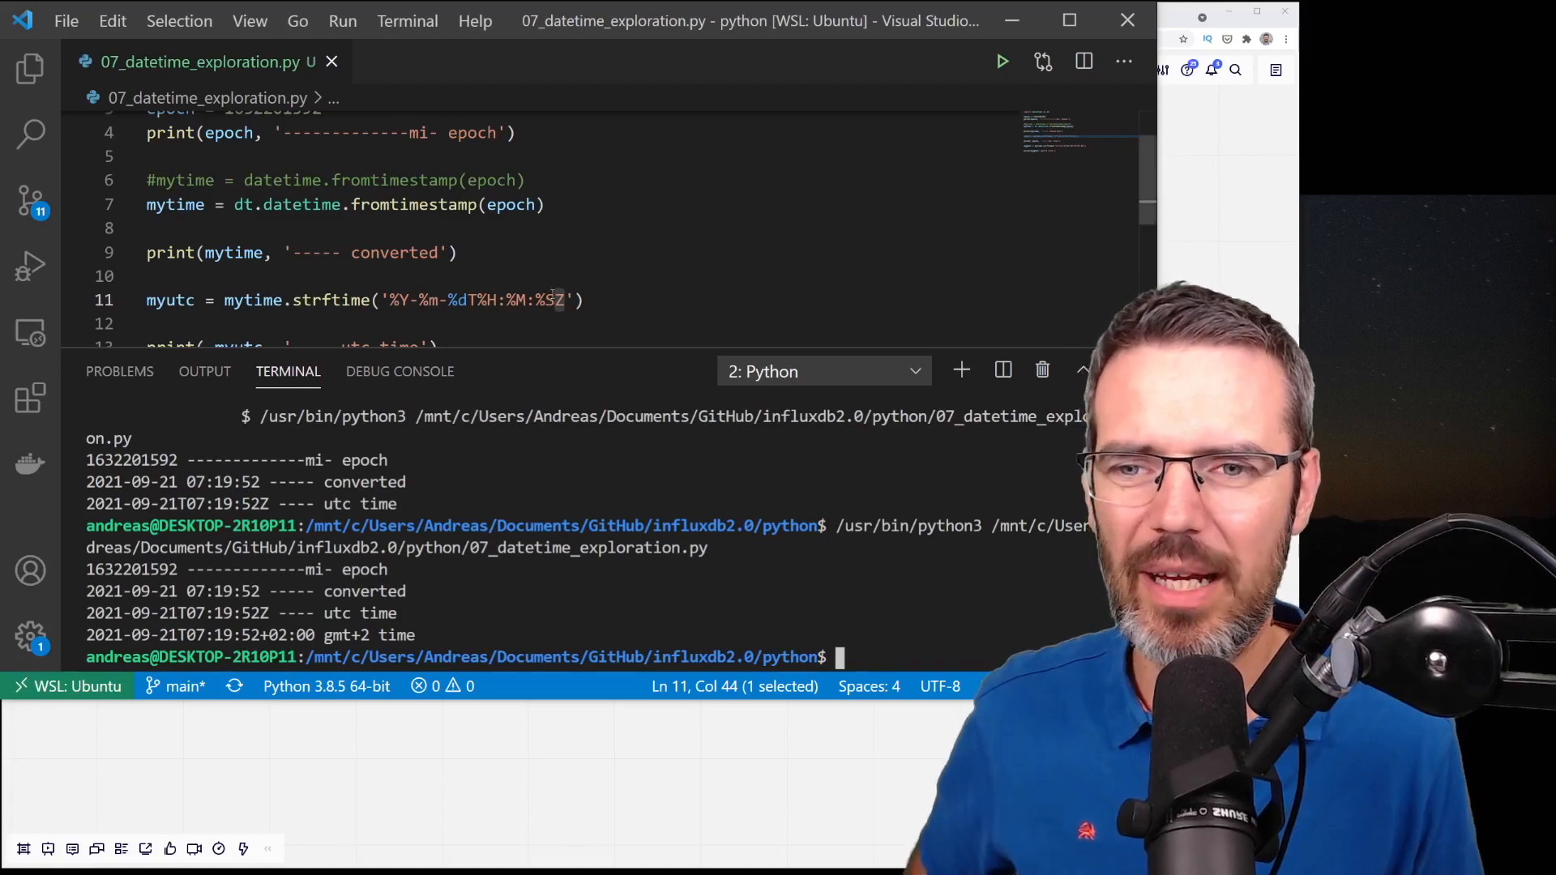
Scroll to the strftime lines showing the Z and +02:00 suffixes.
scroll("down", 3)
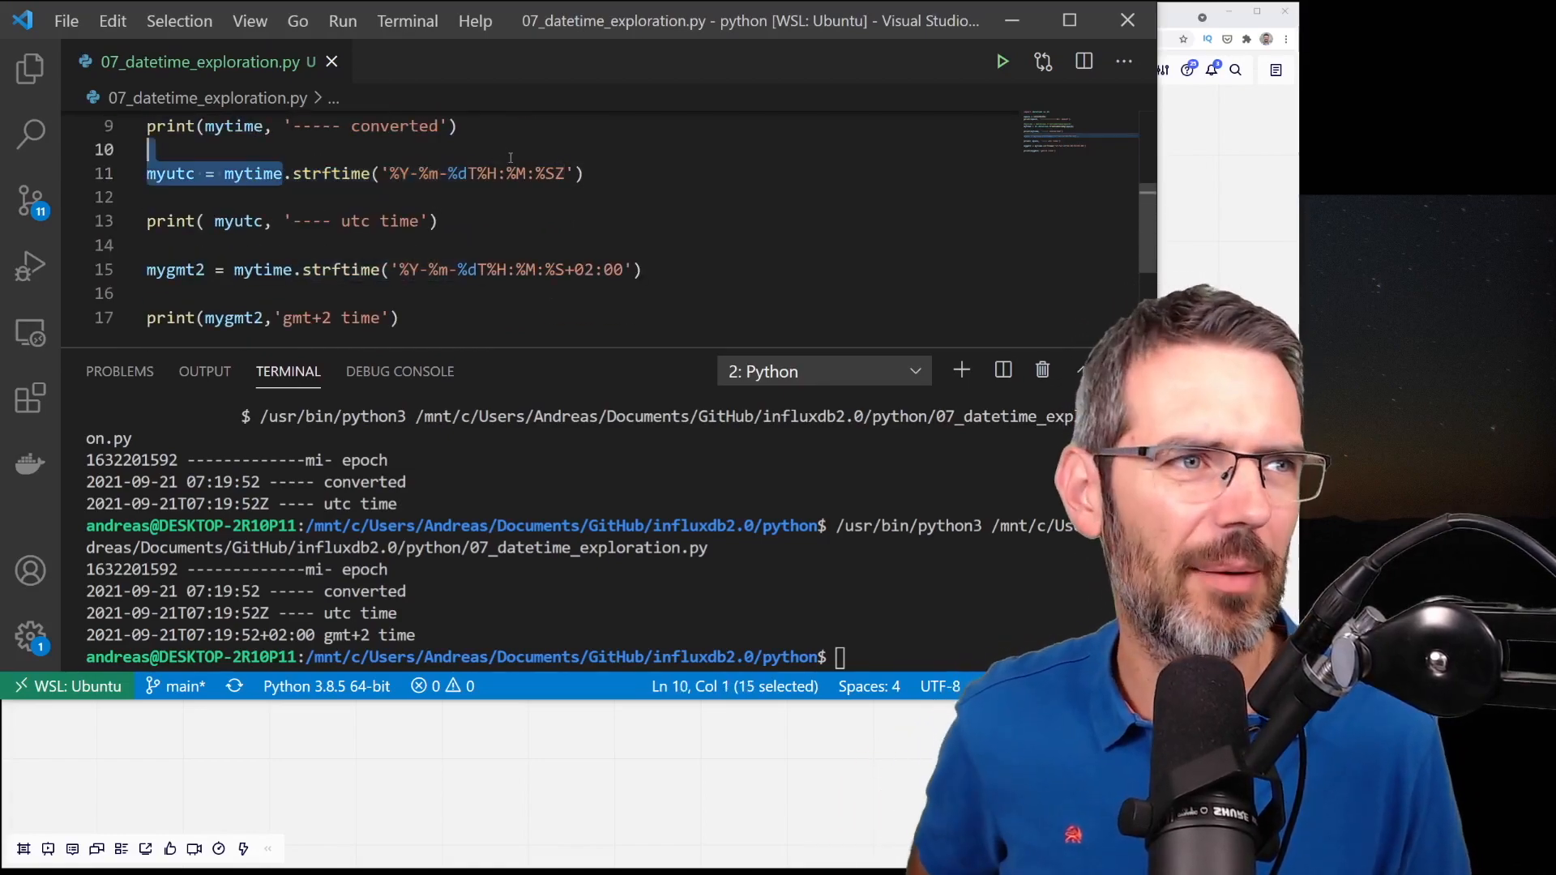
left_click(585, 174)
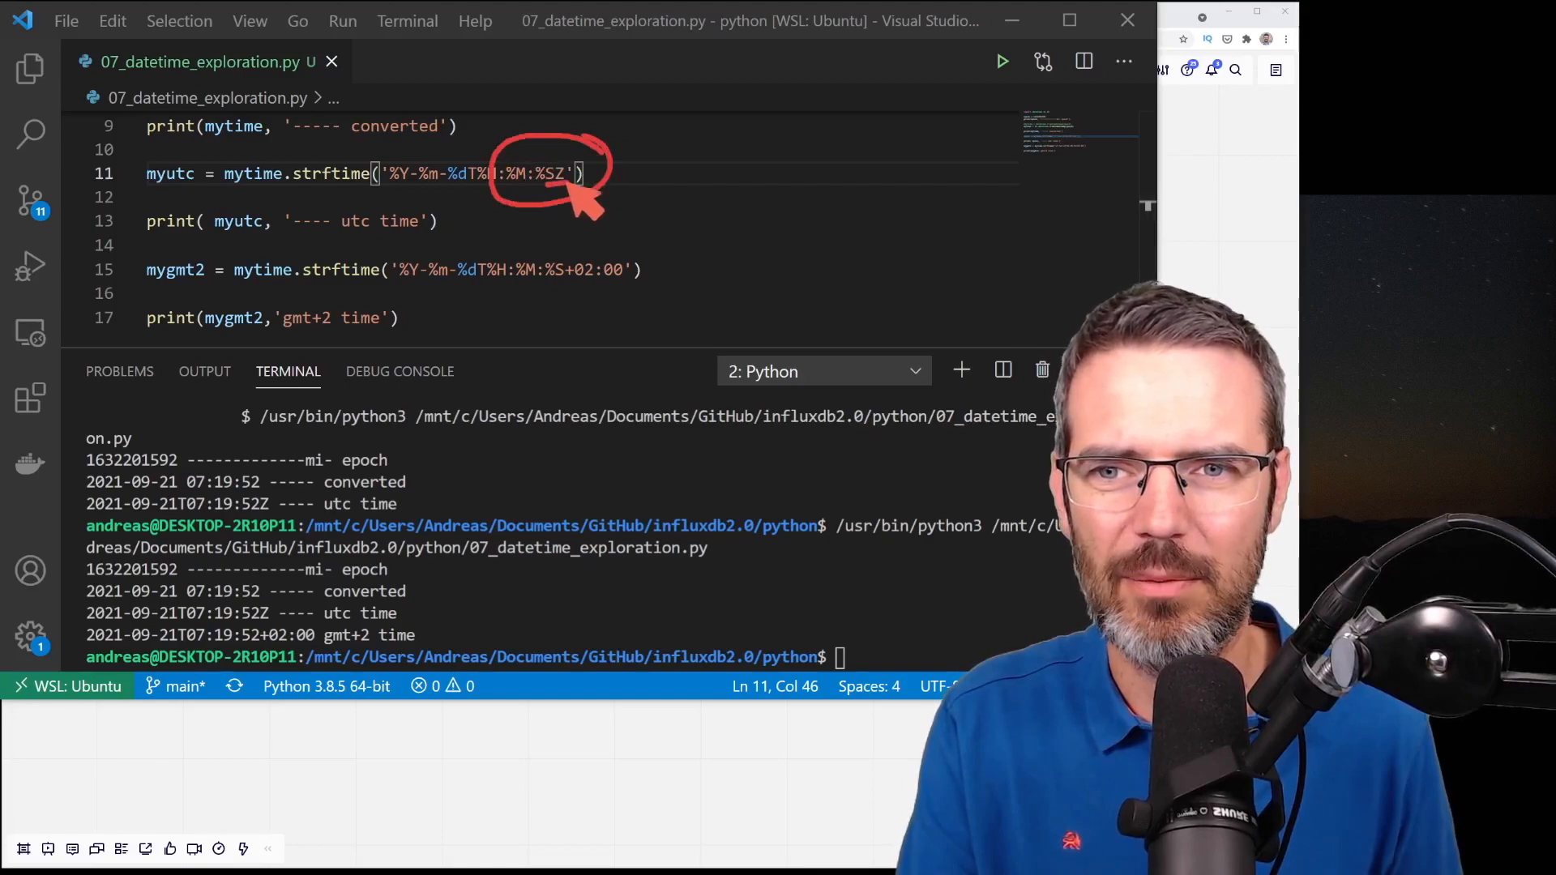
mouse_move(613, 313)
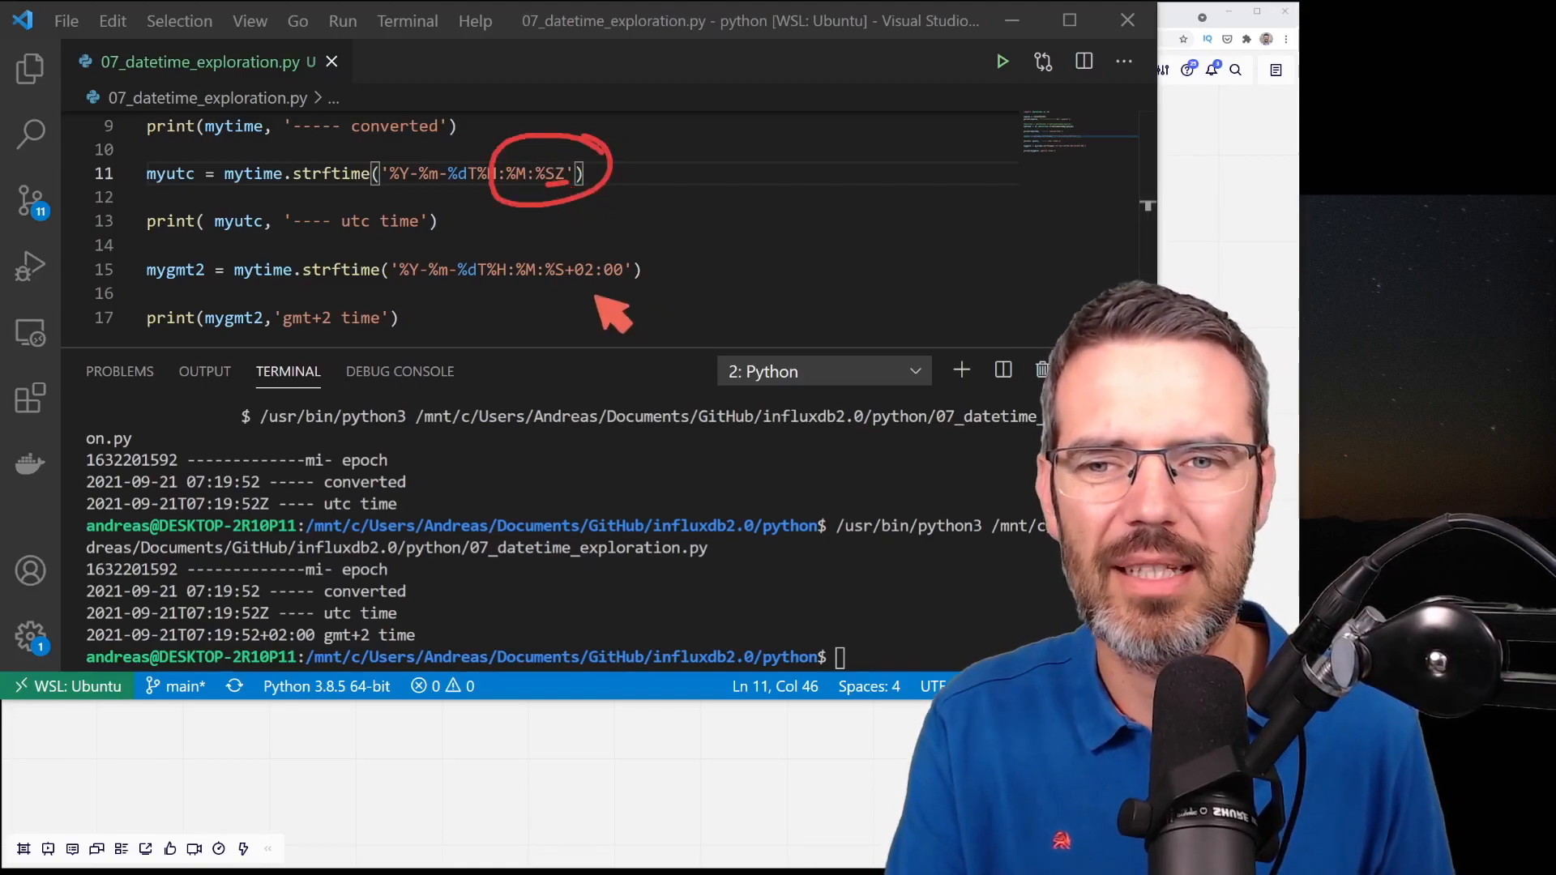
mouse_move(585, 303)
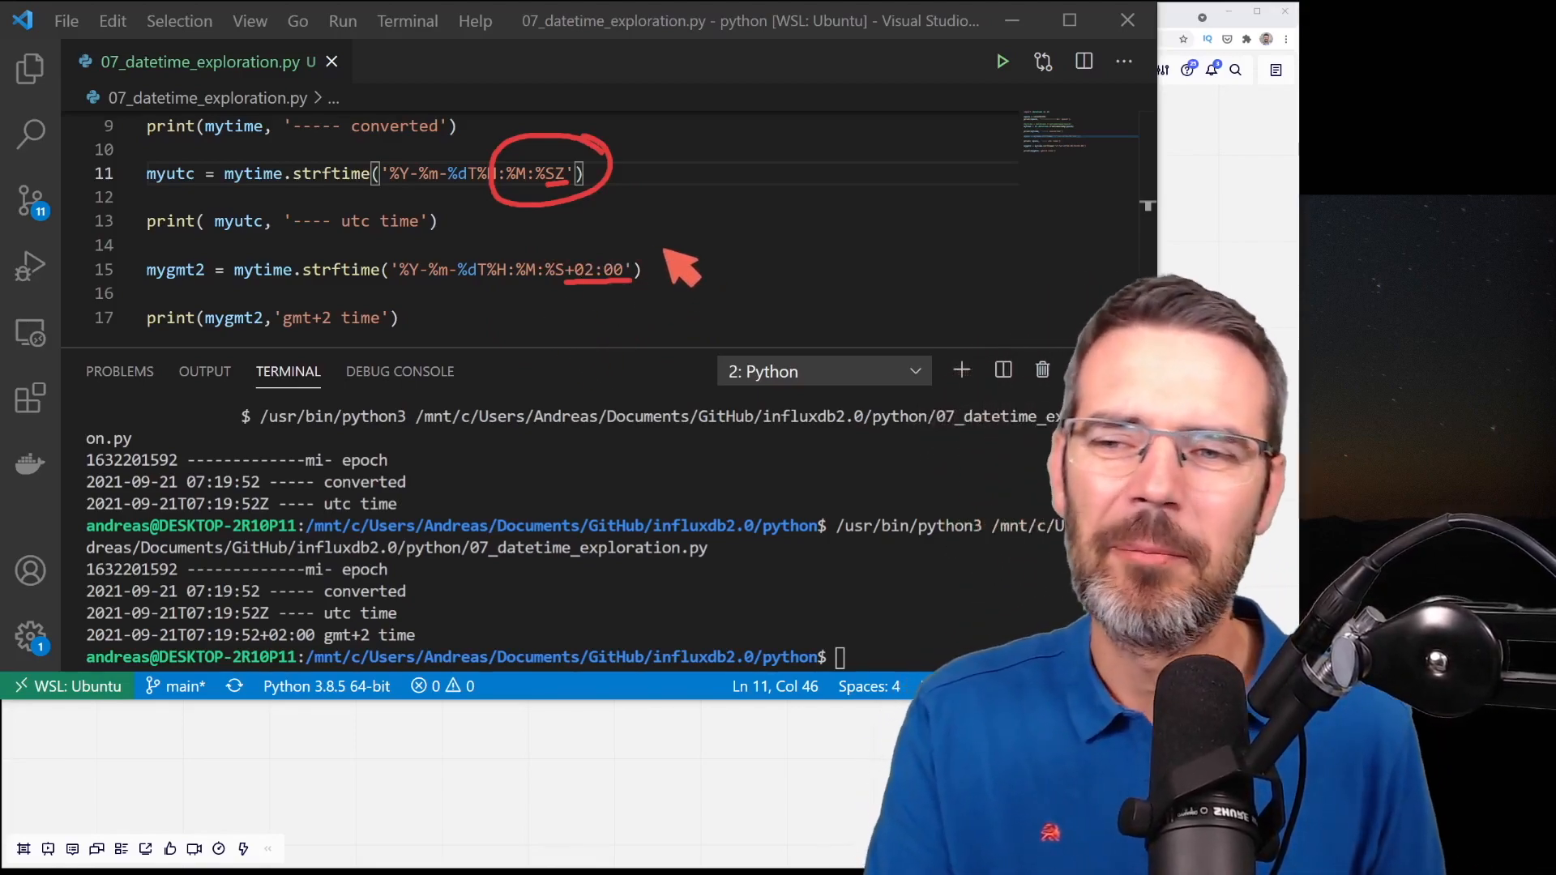
mouse_move(625, 322)
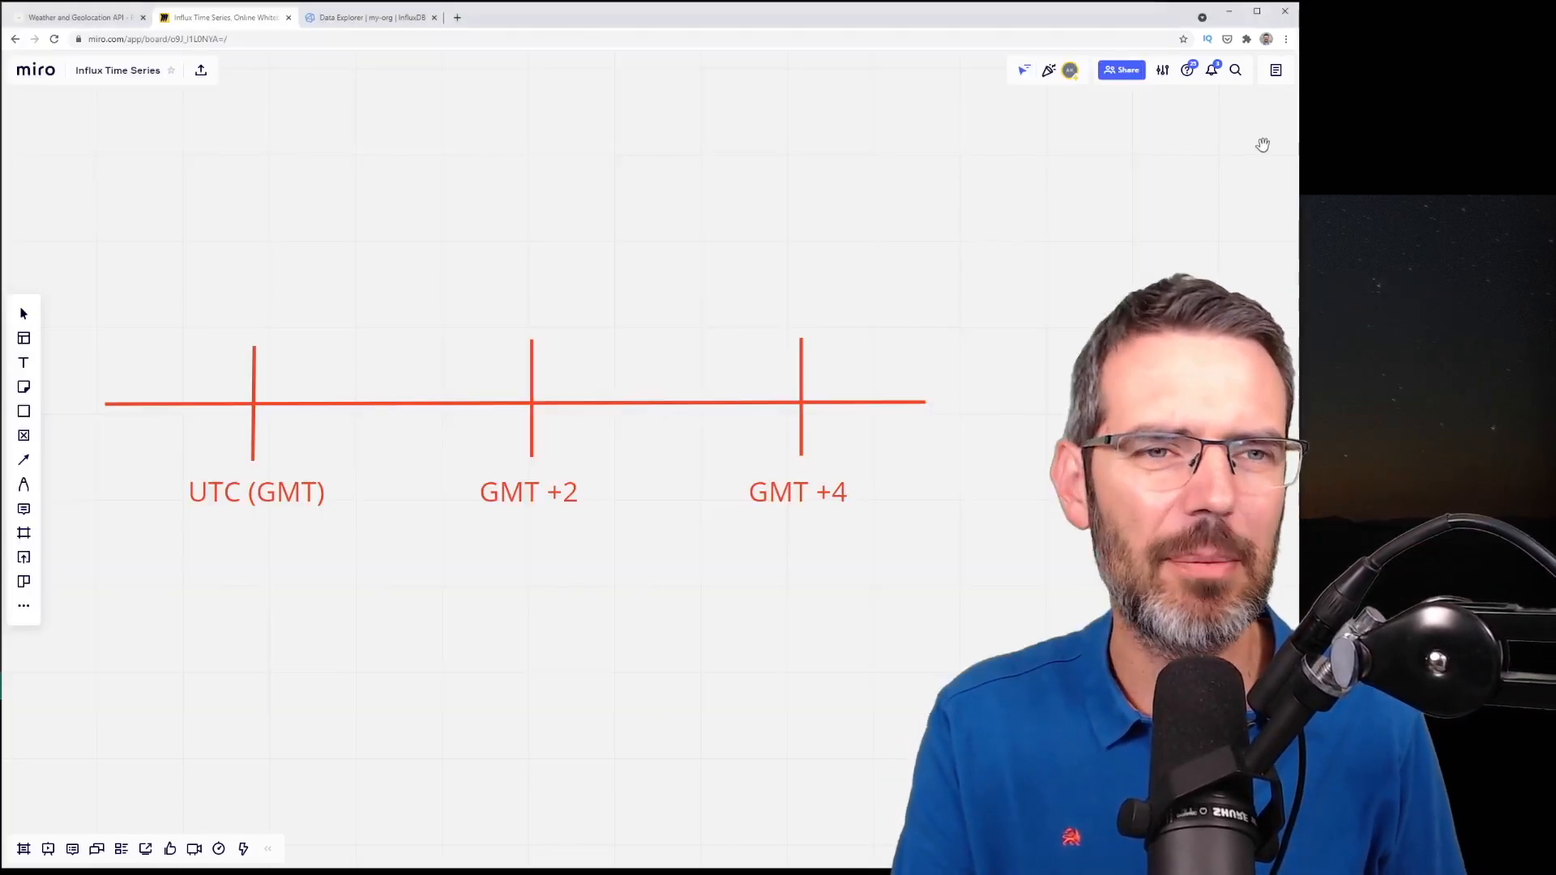
Return to the WeatherAPI docs and highlight 'Local time' in the last_updated_epoch description.
left_click(75, 17)
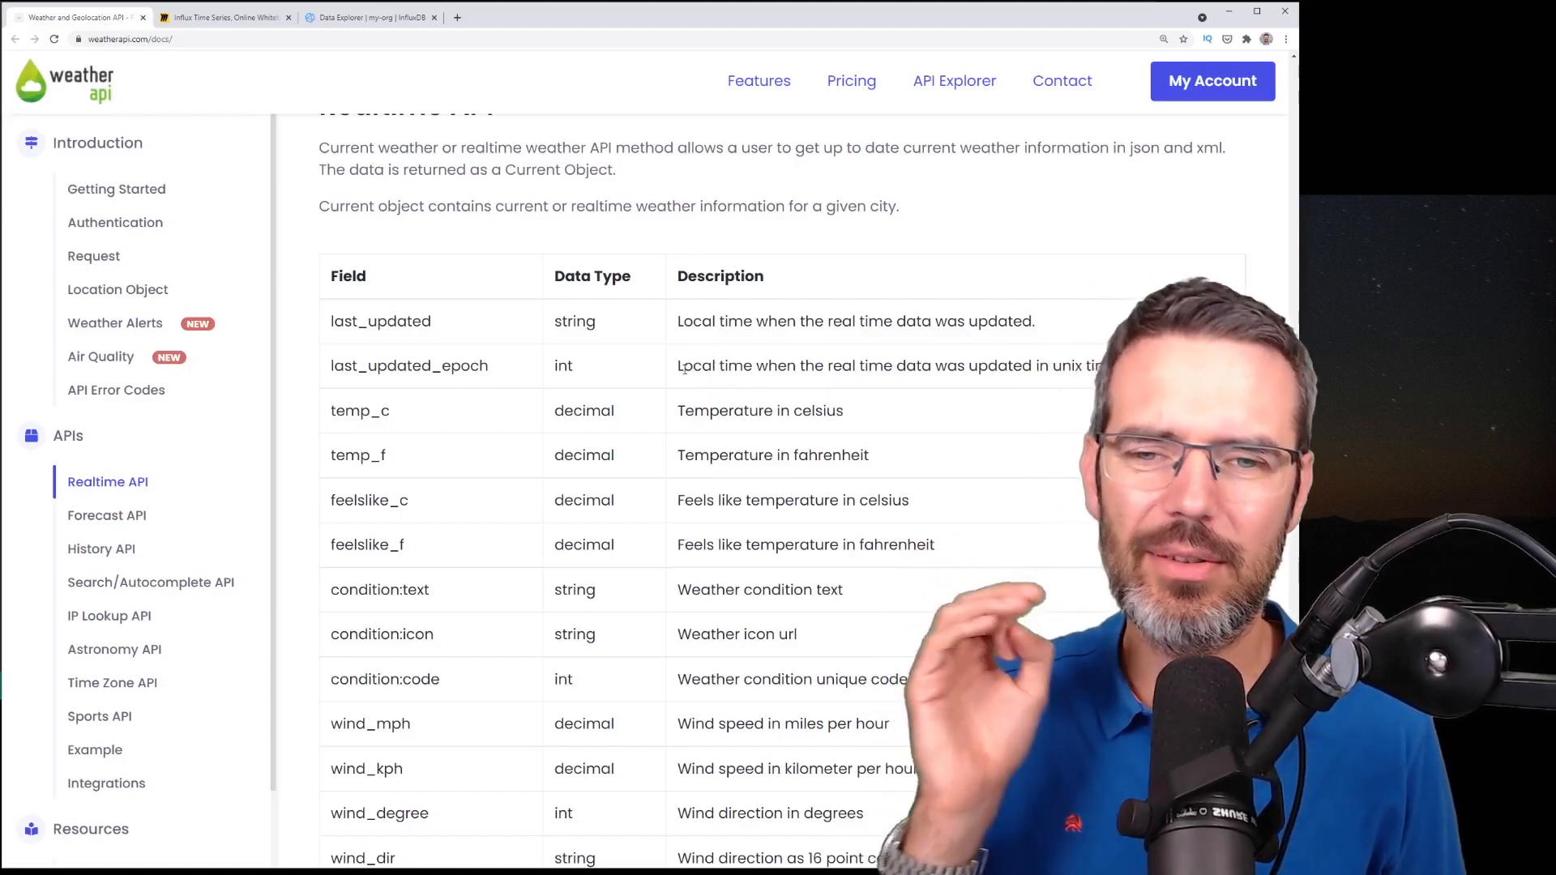
double_click(704, 365)
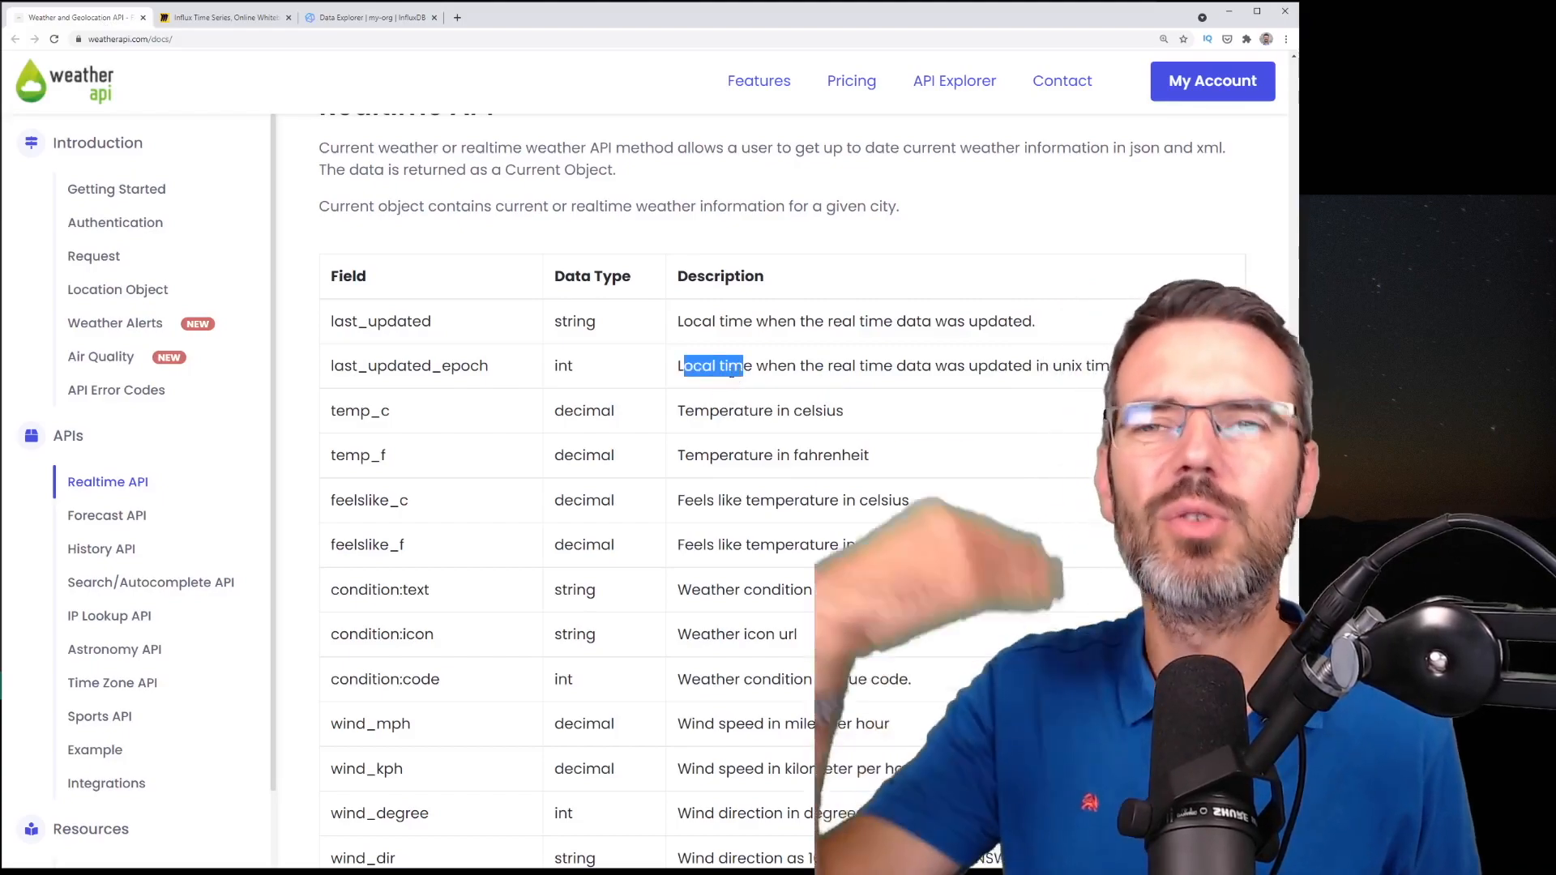